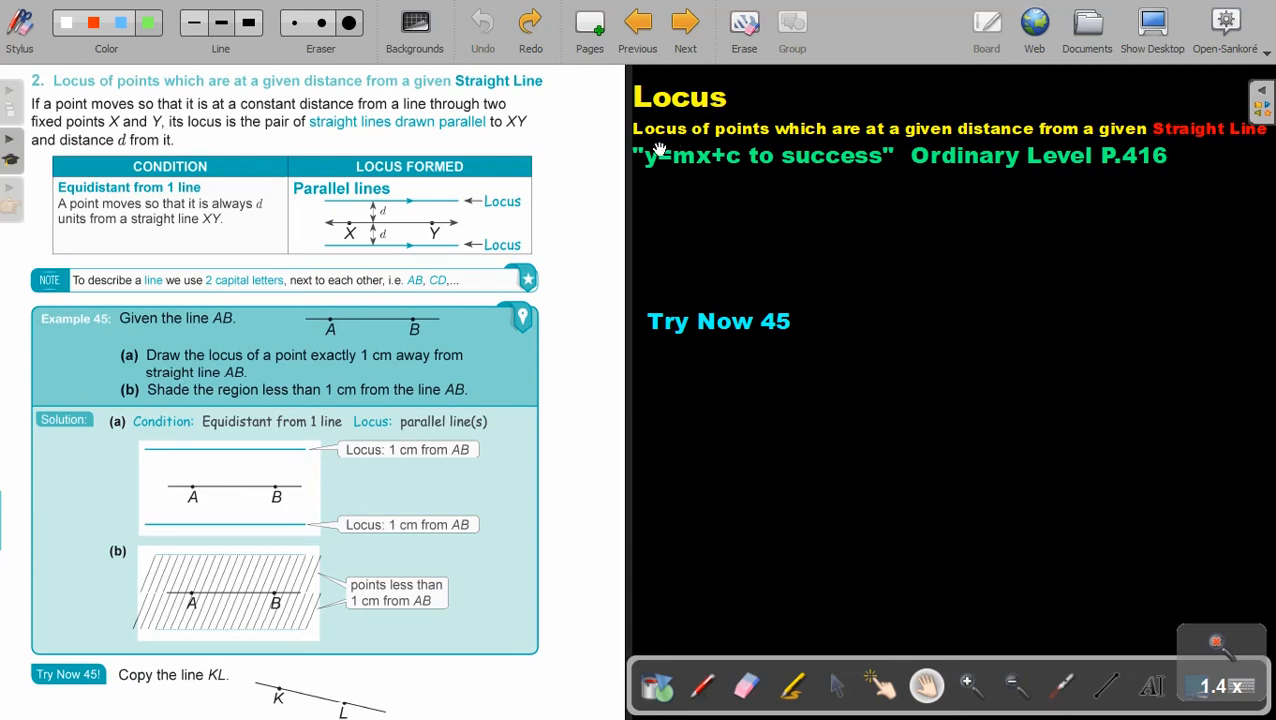
mouse_move(672, 144)
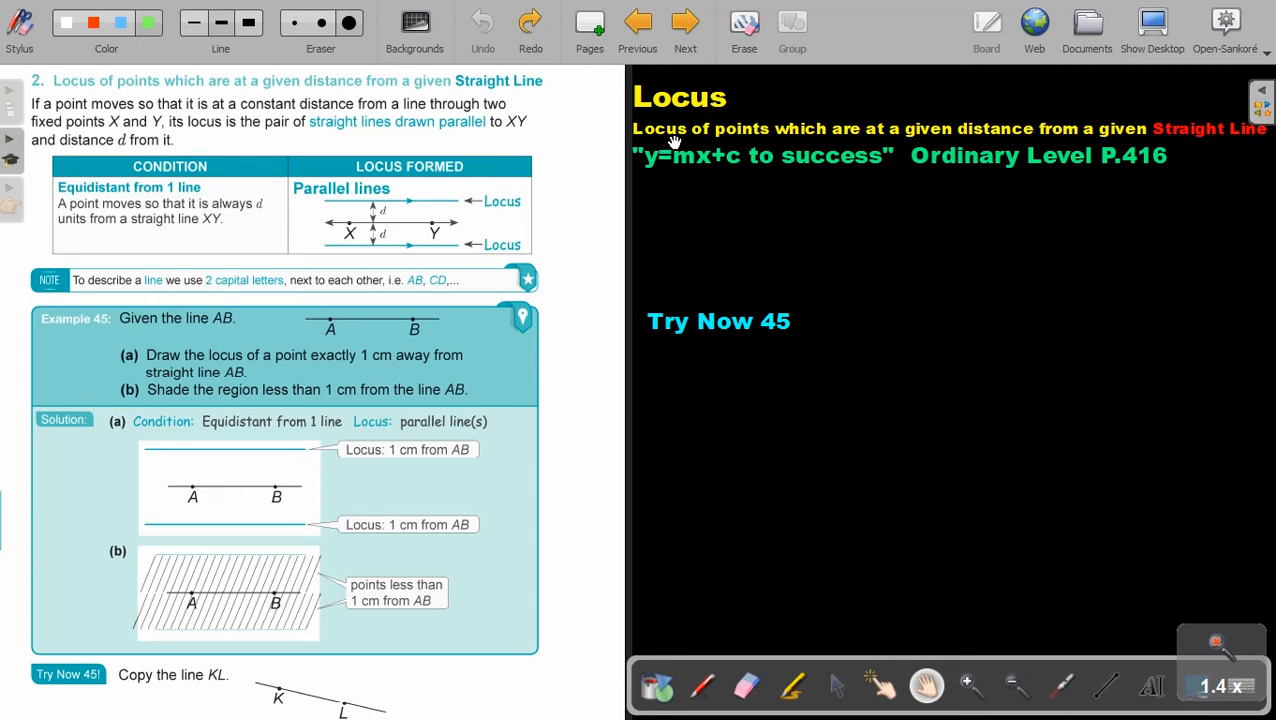
mouse_move(896, 144)
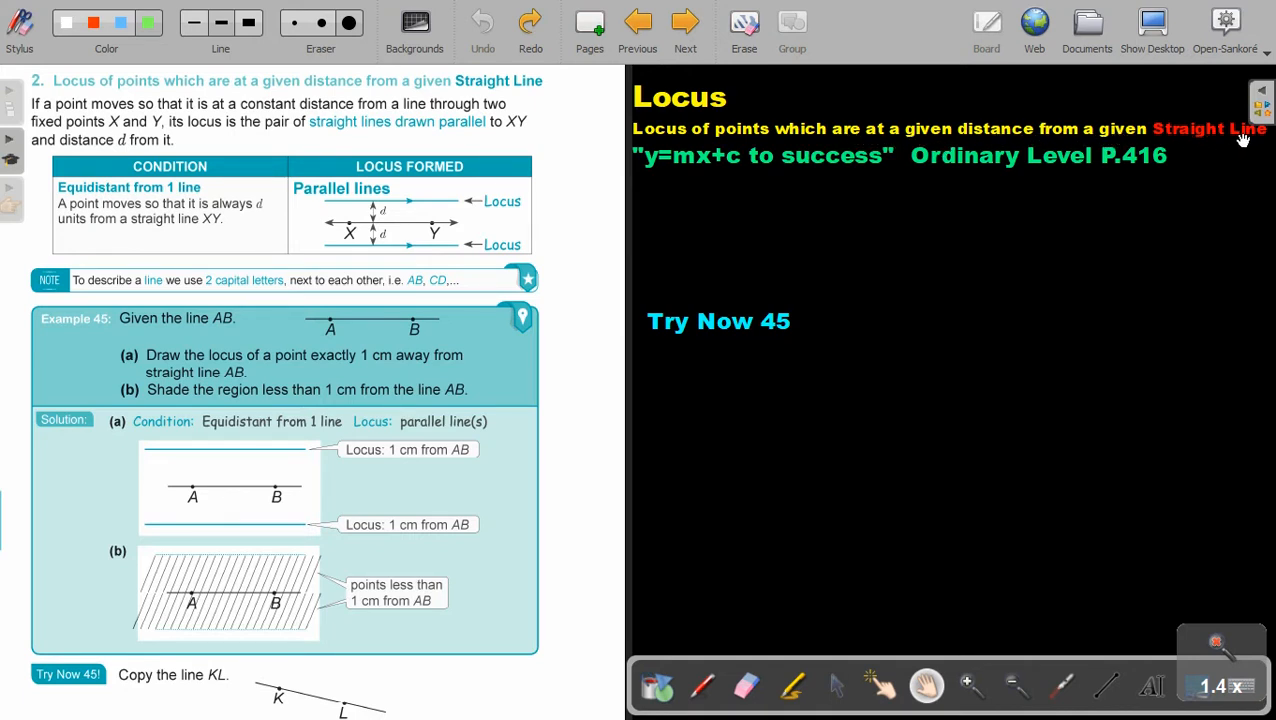
mouse_move(1122, 168)
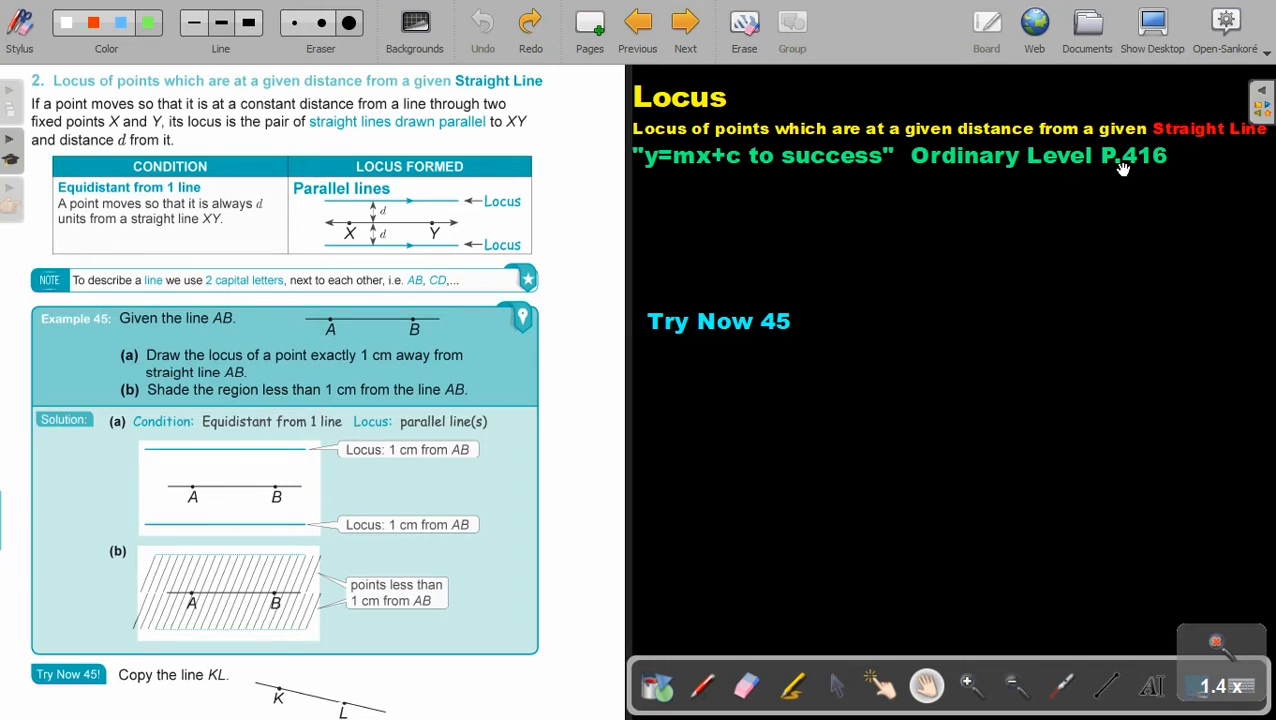
mouse_move(1018, 168)
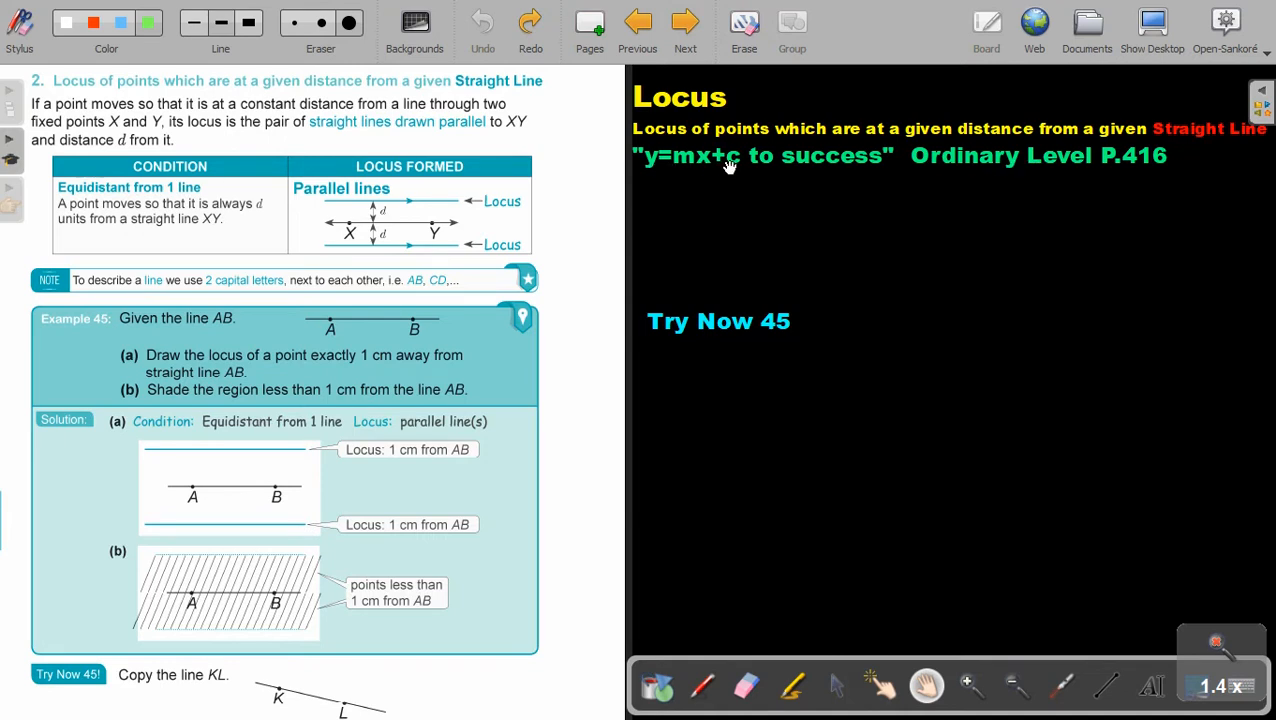
mouse_move(868, 164)
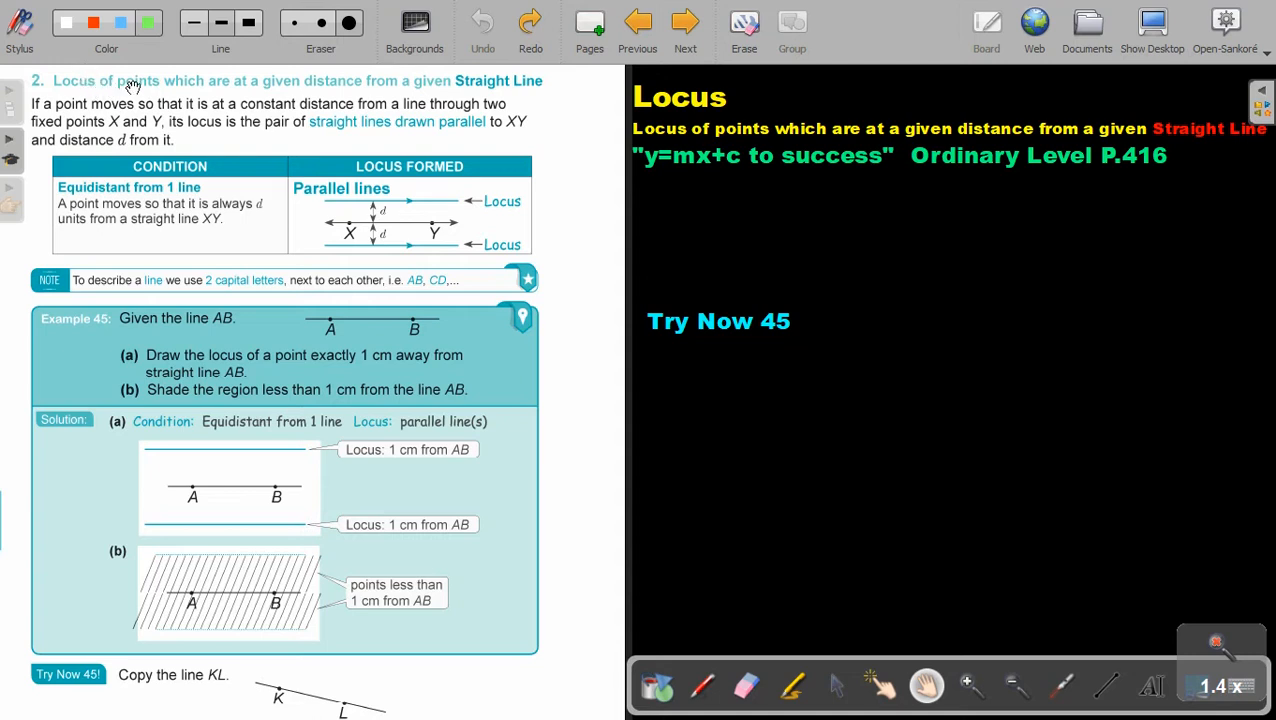
mouse_move(364, 90)
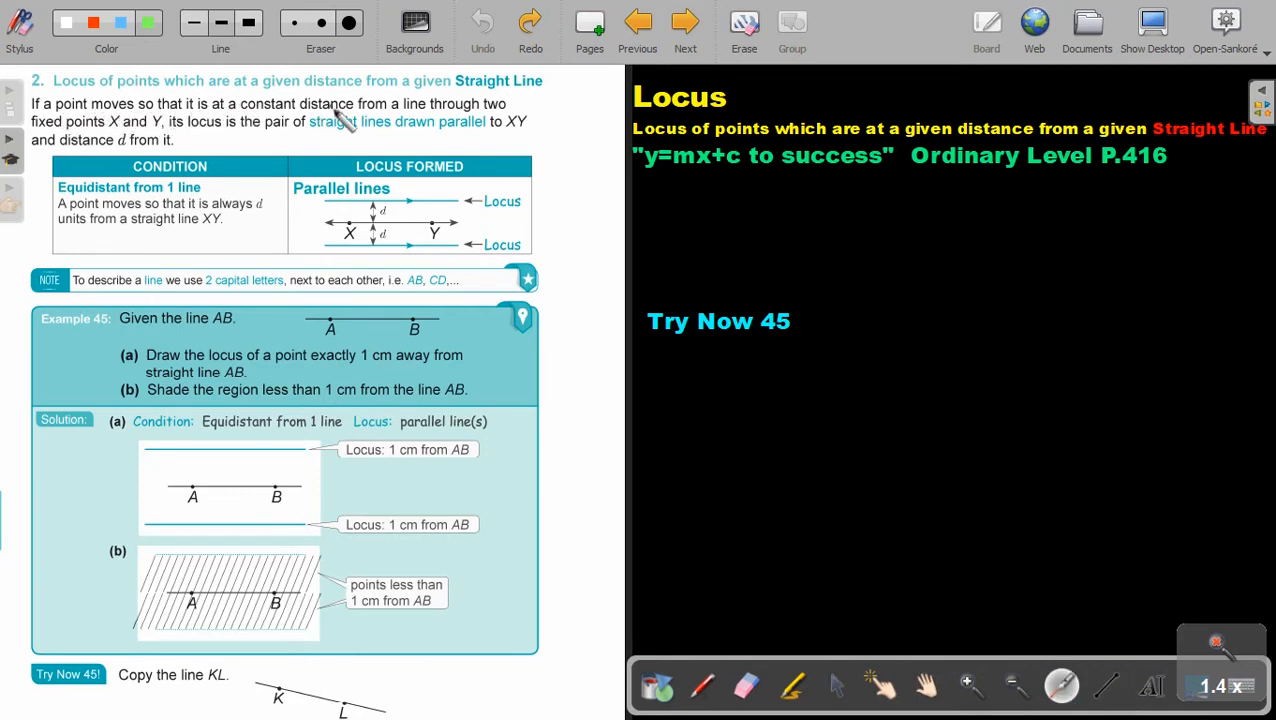
mouse_move(464, 104)
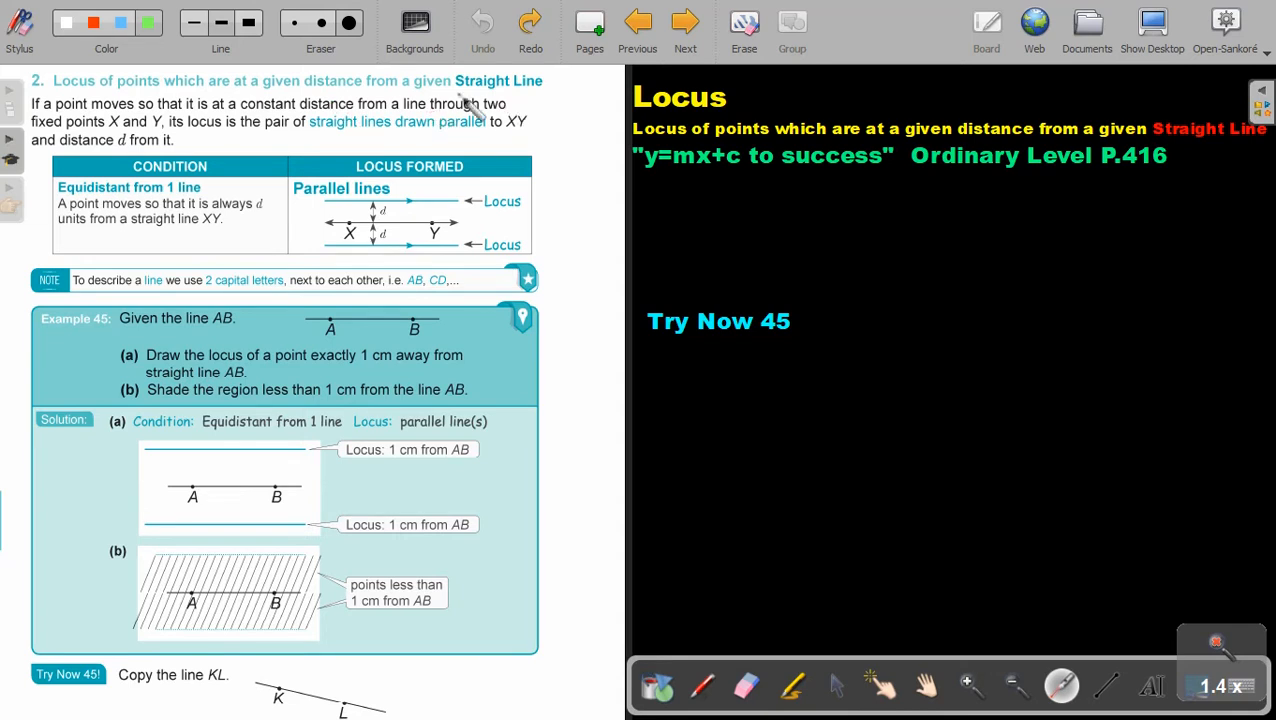
mouse_move(150, 136)
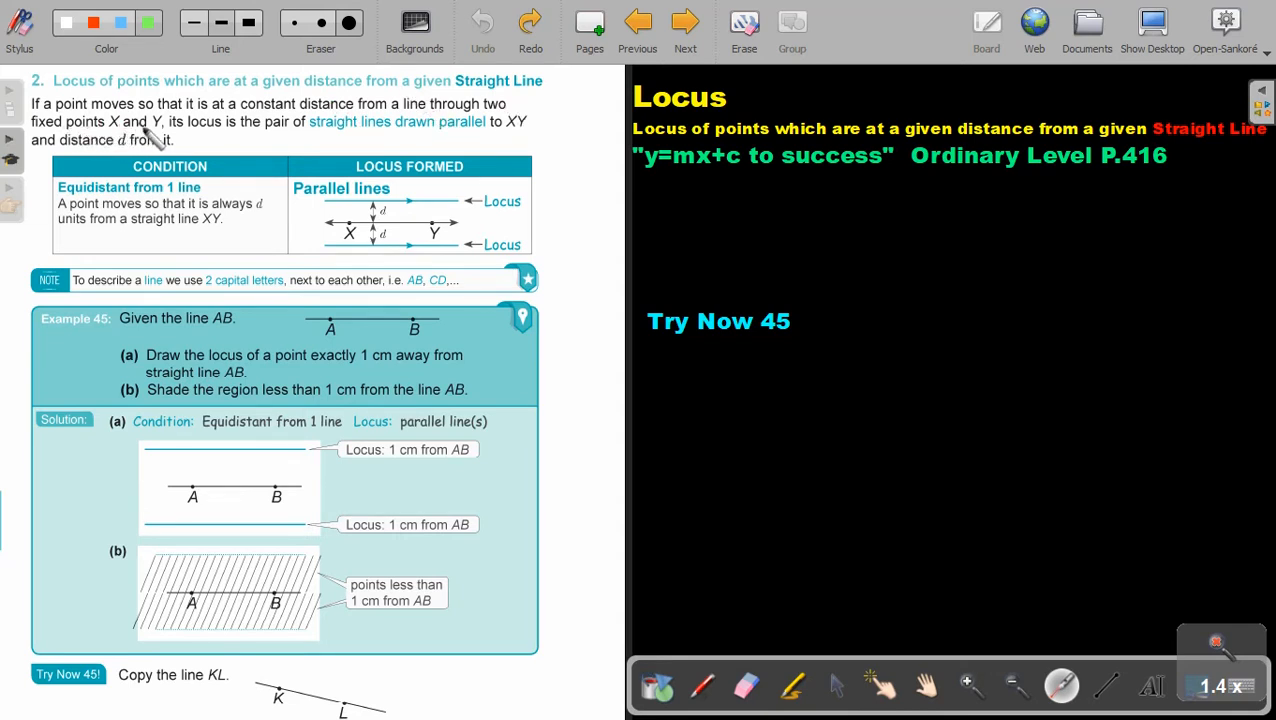
mouse_move(270, 140)
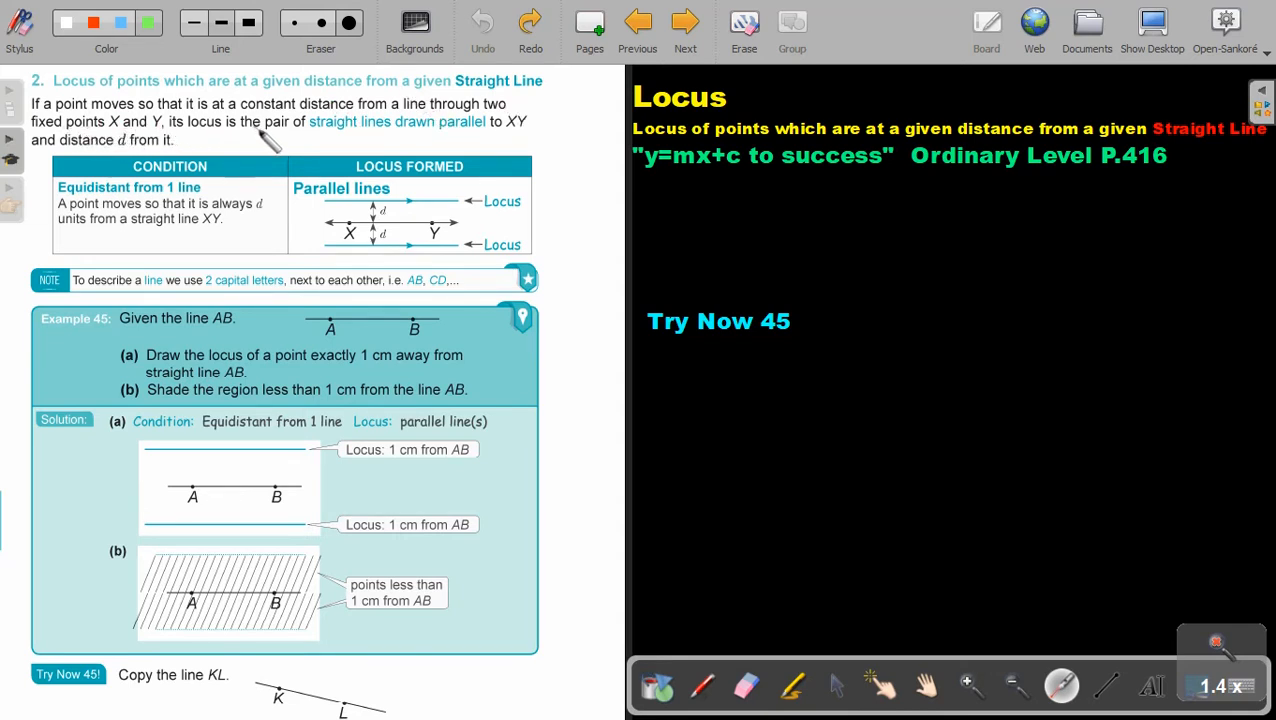
mouse_move(410, 136)
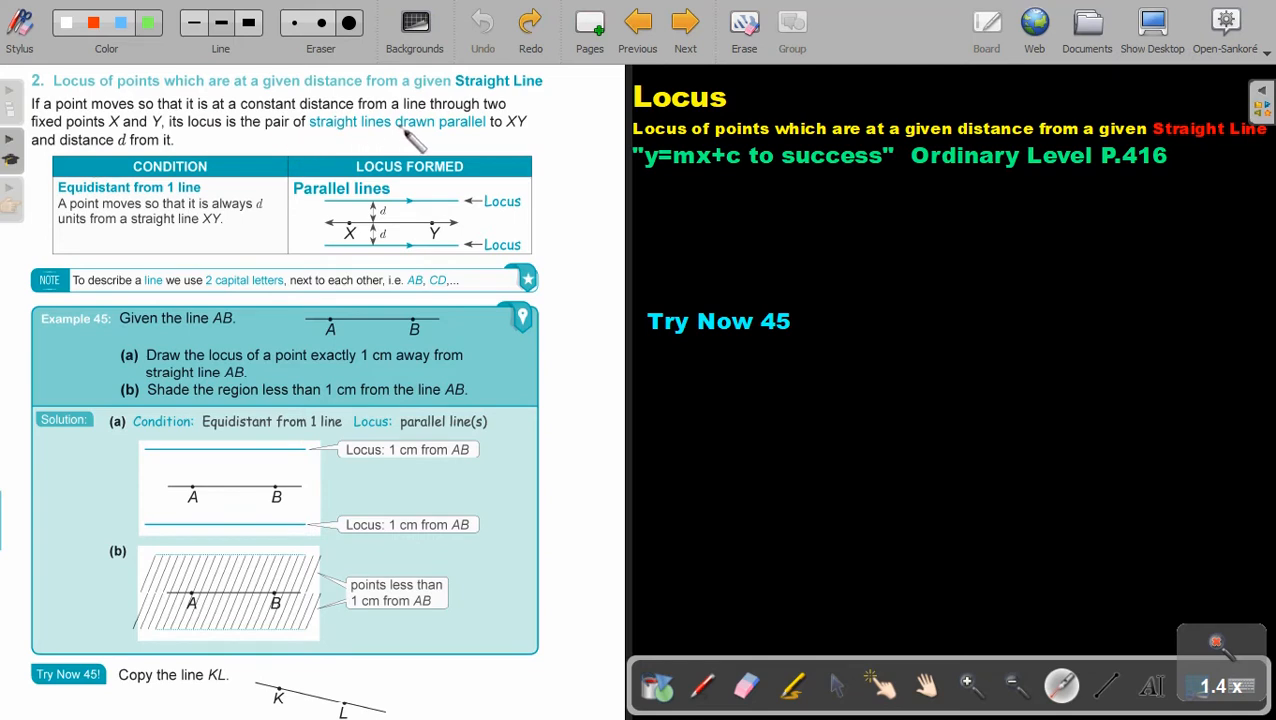
mouse_move(524, 138)
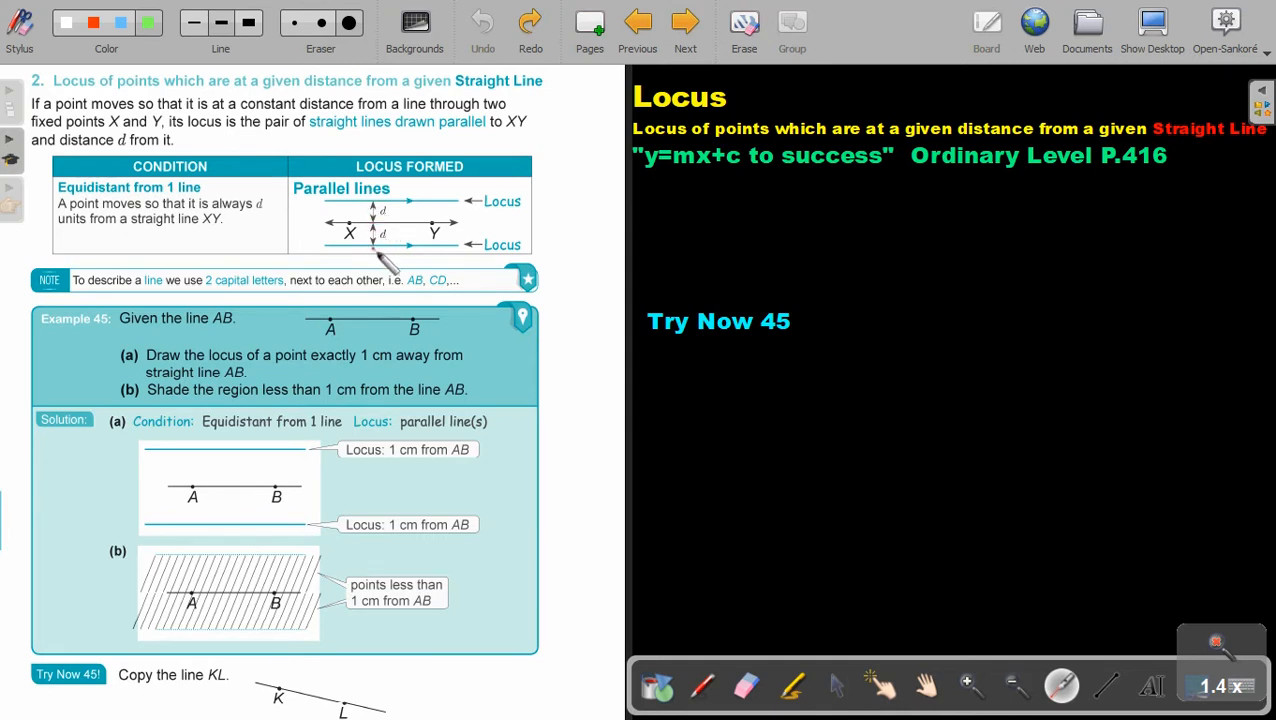
mouse_move(440, 236)
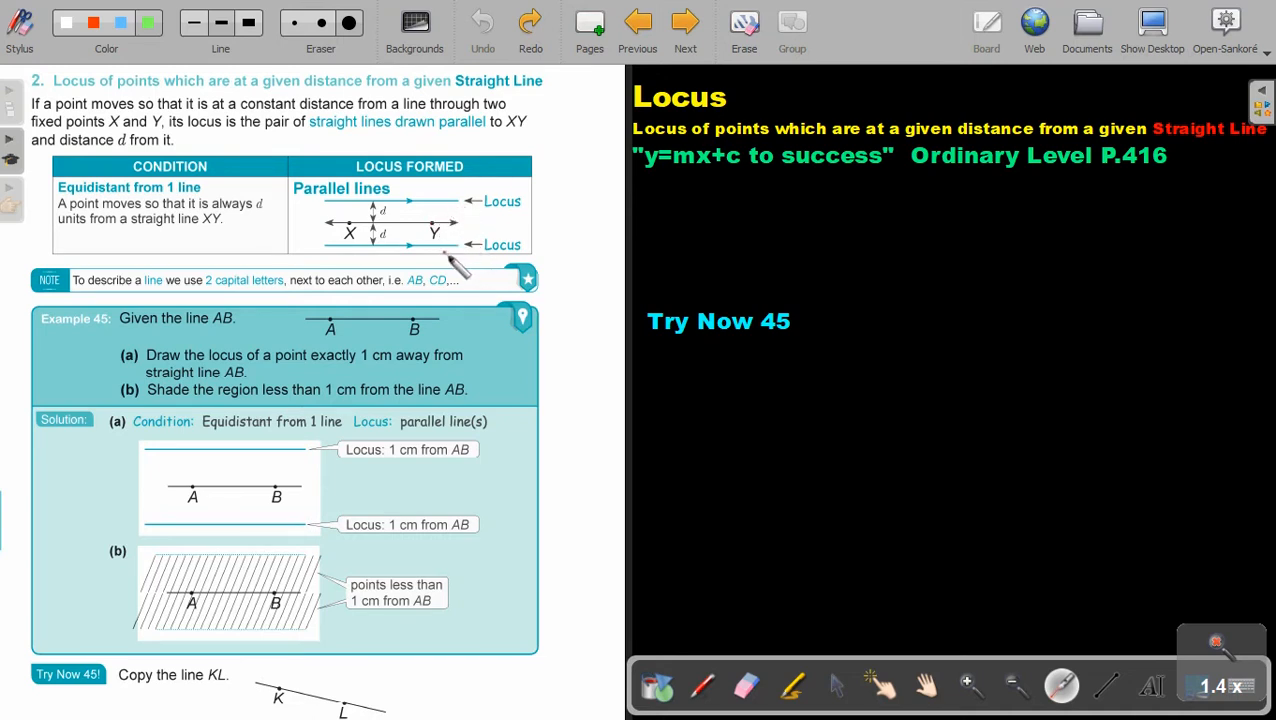
mouse_move(530, 196)
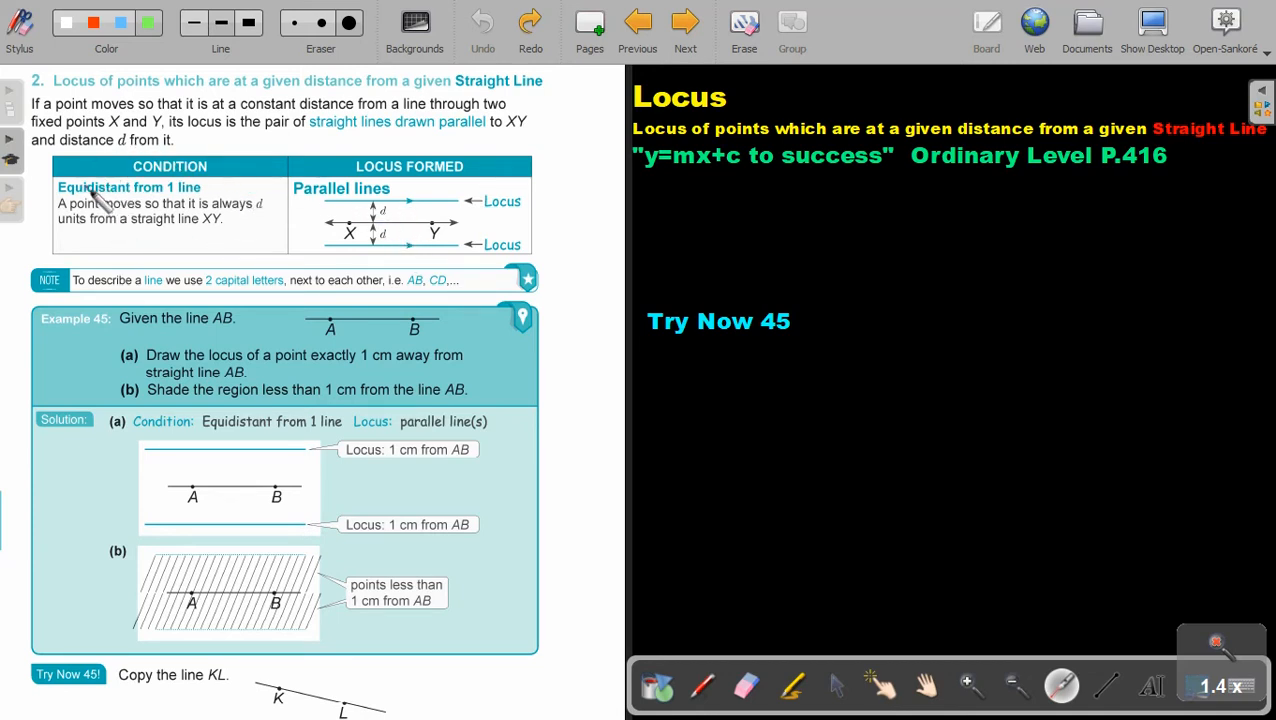
mouse_move(210, 196)
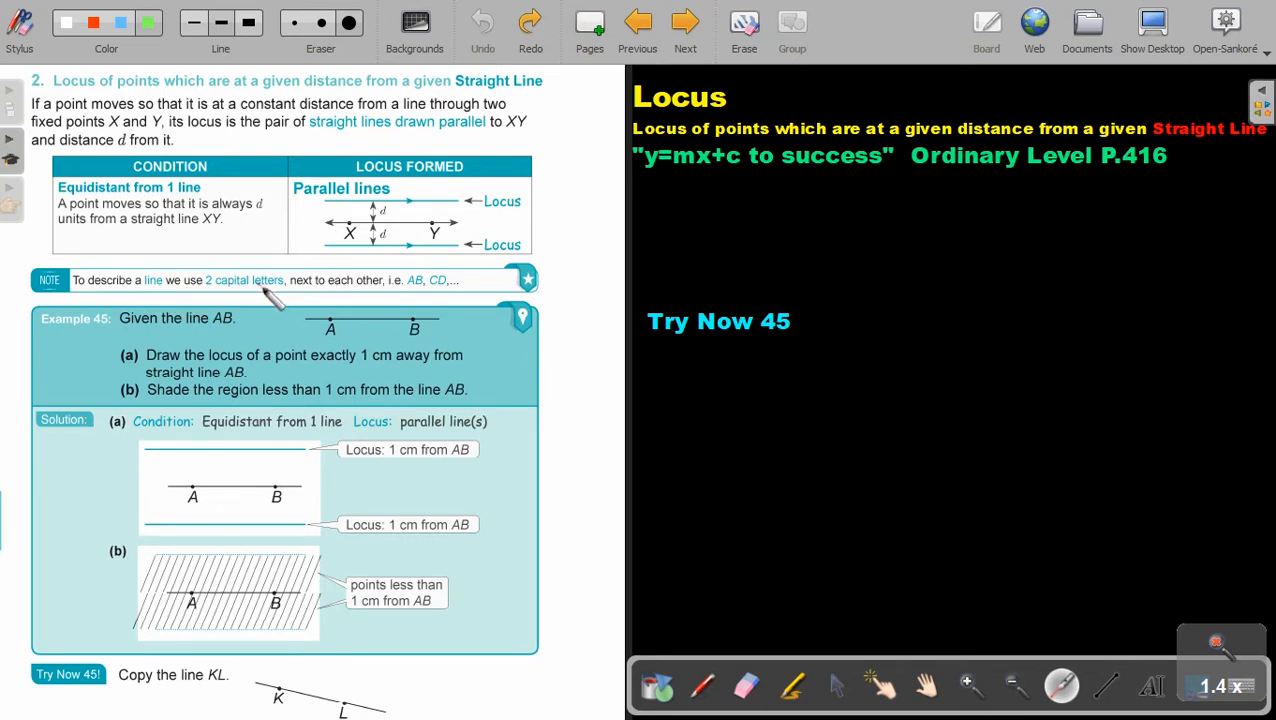
mouse_move(378, 300)
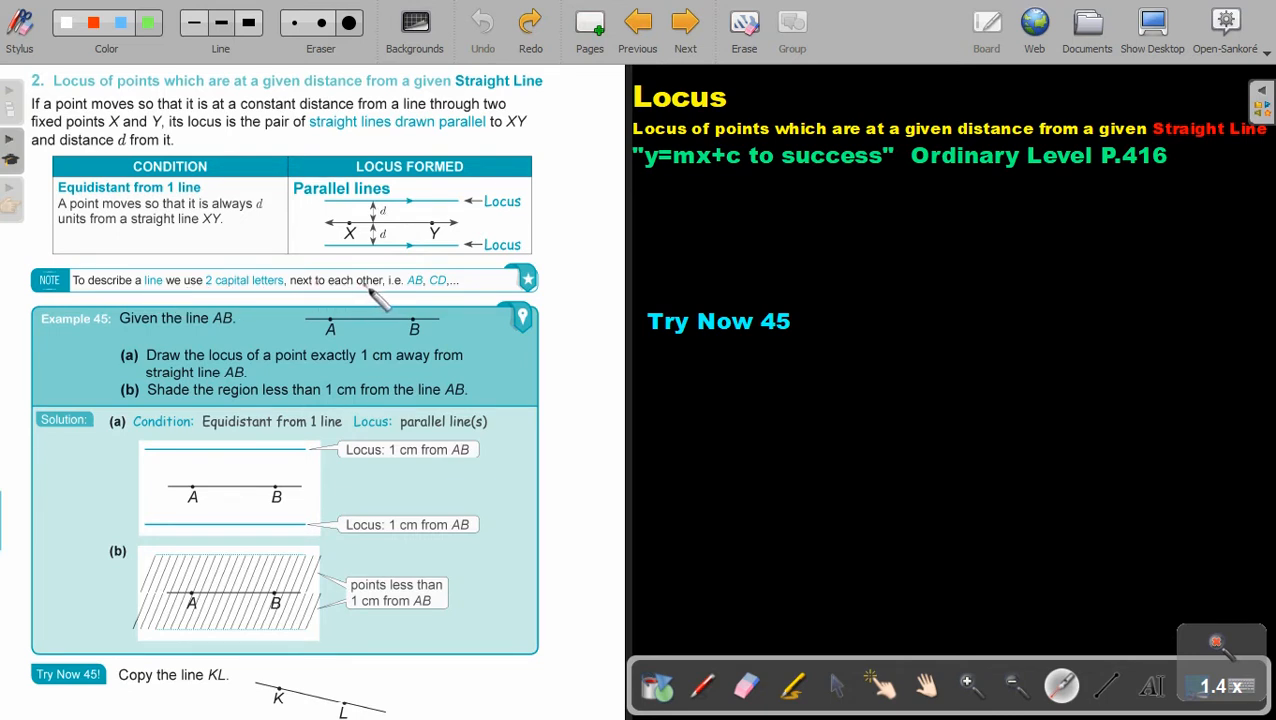
mouse_move(420, 304)
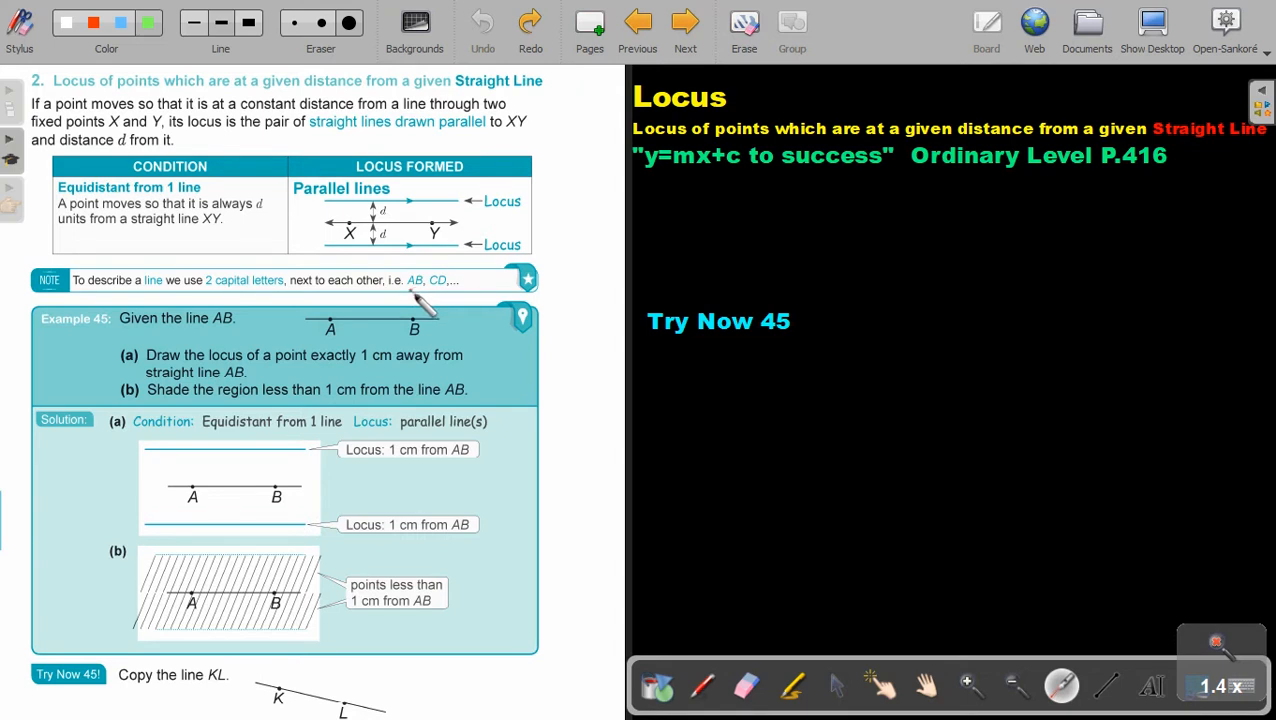
mouse_move(424, 300)
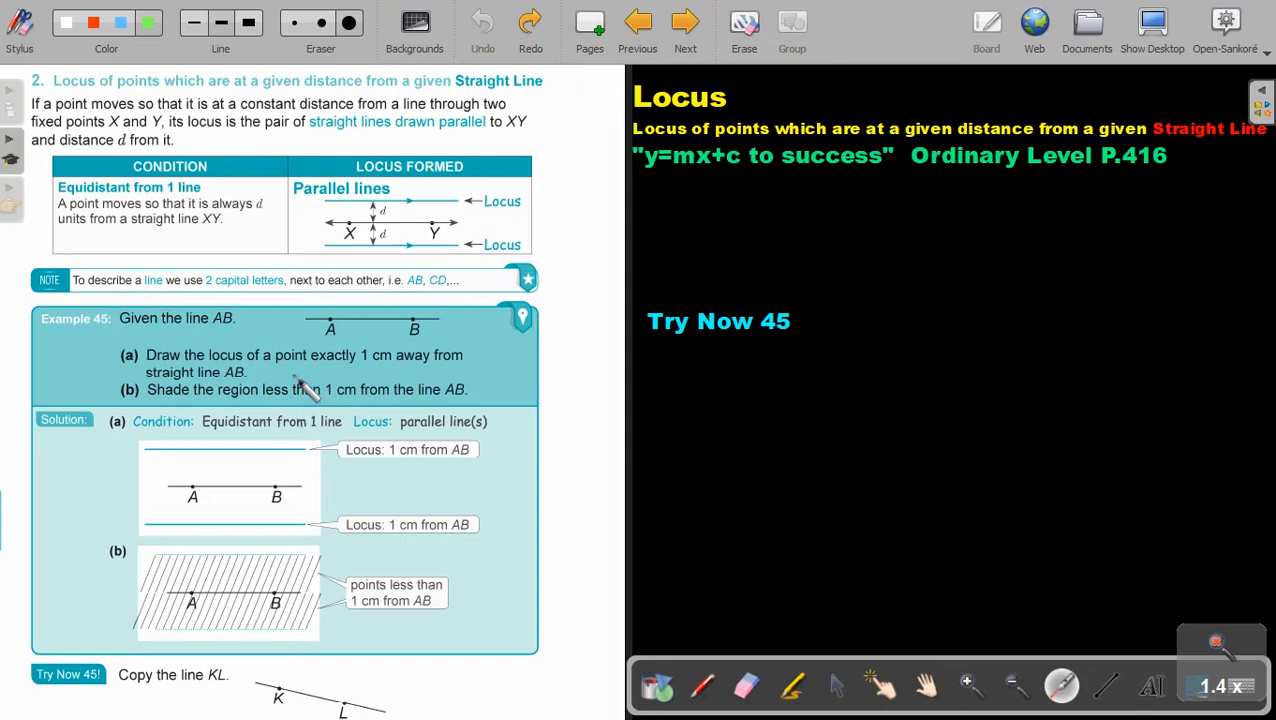
mouse_move(176, 330)
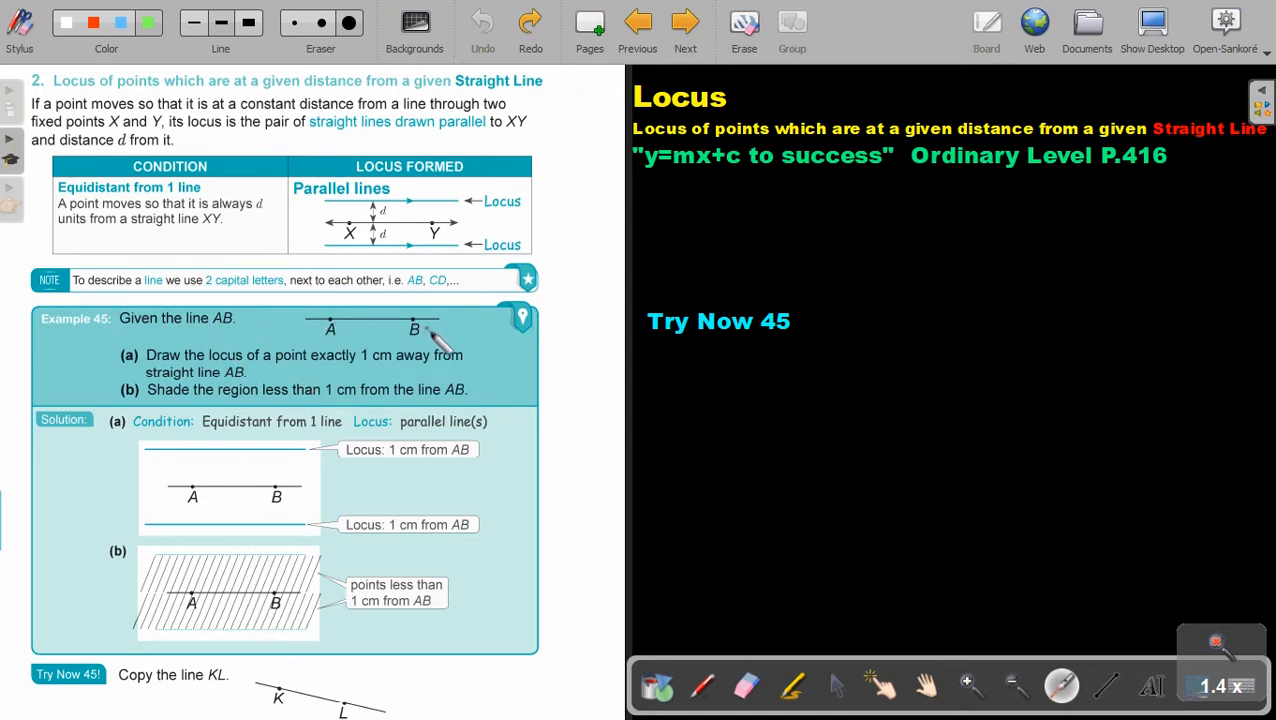
mouse_move(364, 372)
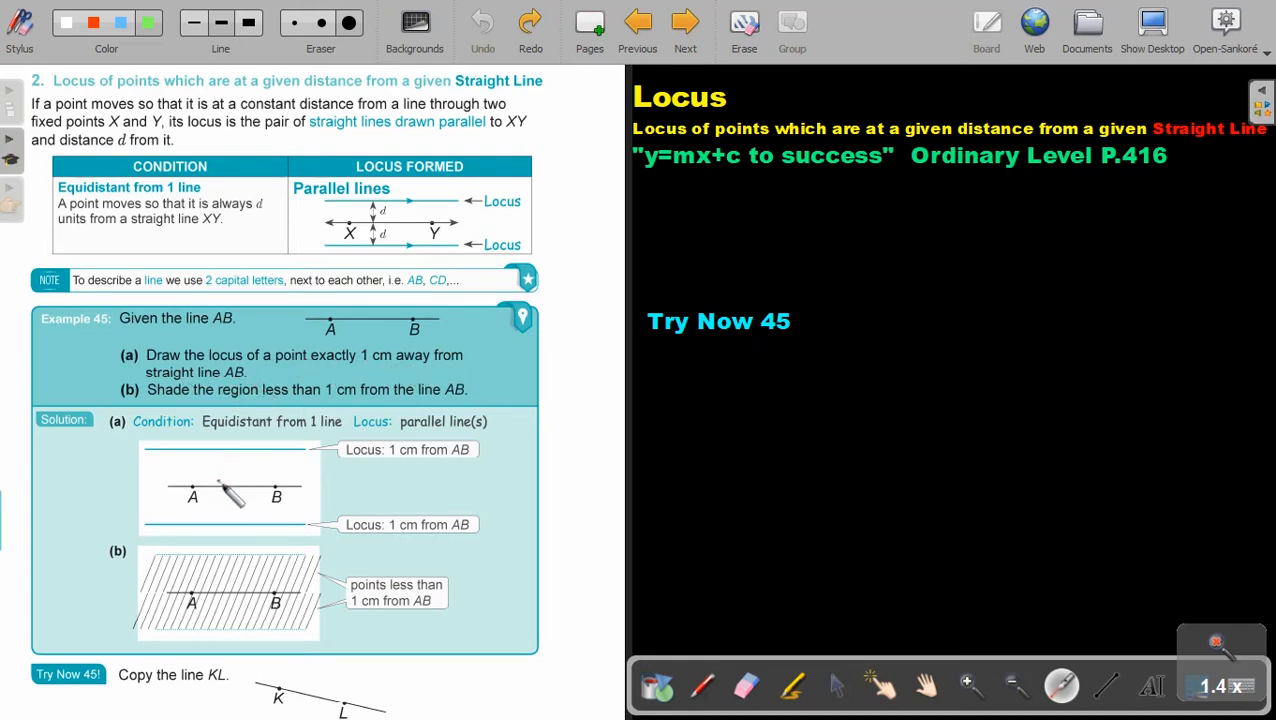
mouse_move(218, 460)
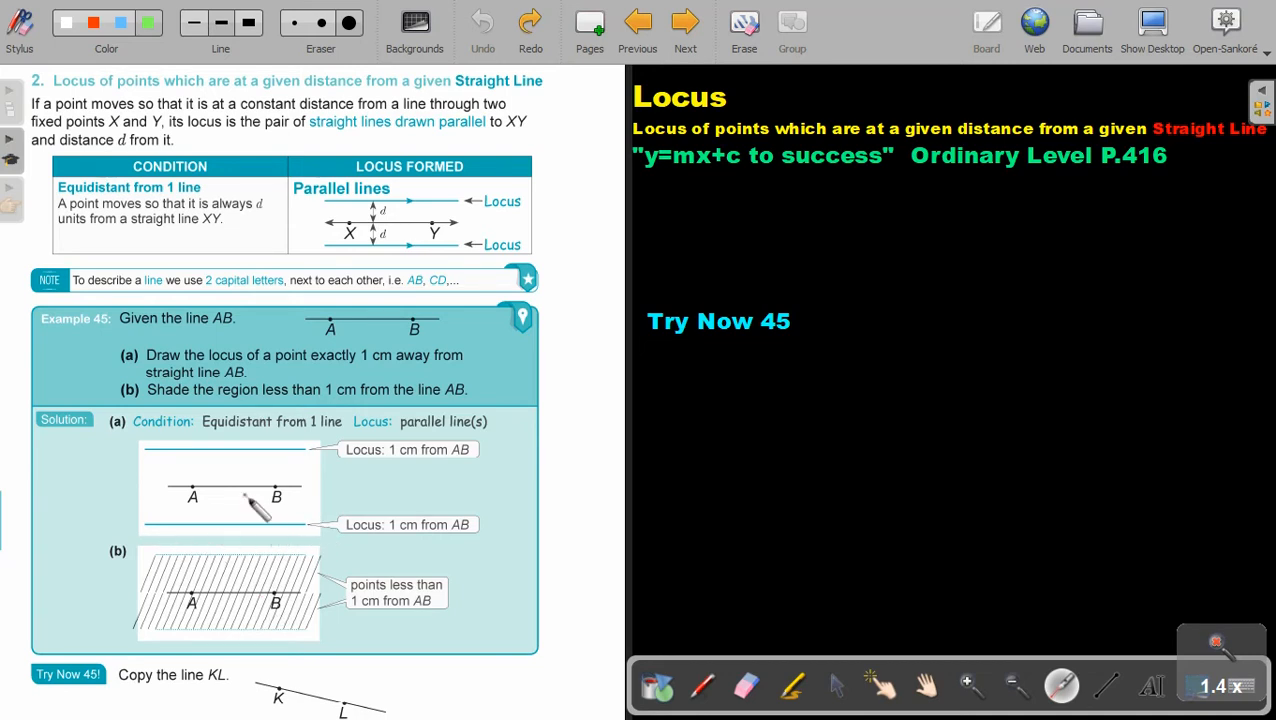
mouse_move(190, 414)
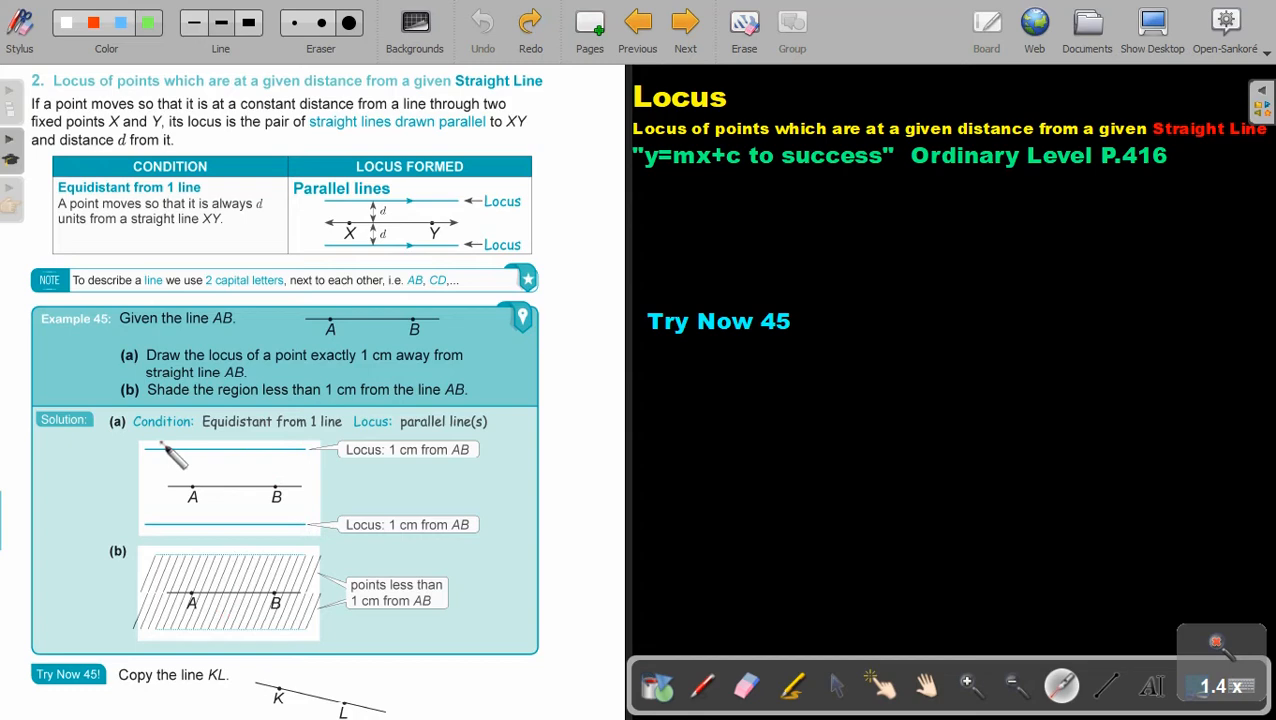
mouse_move(320, 524)
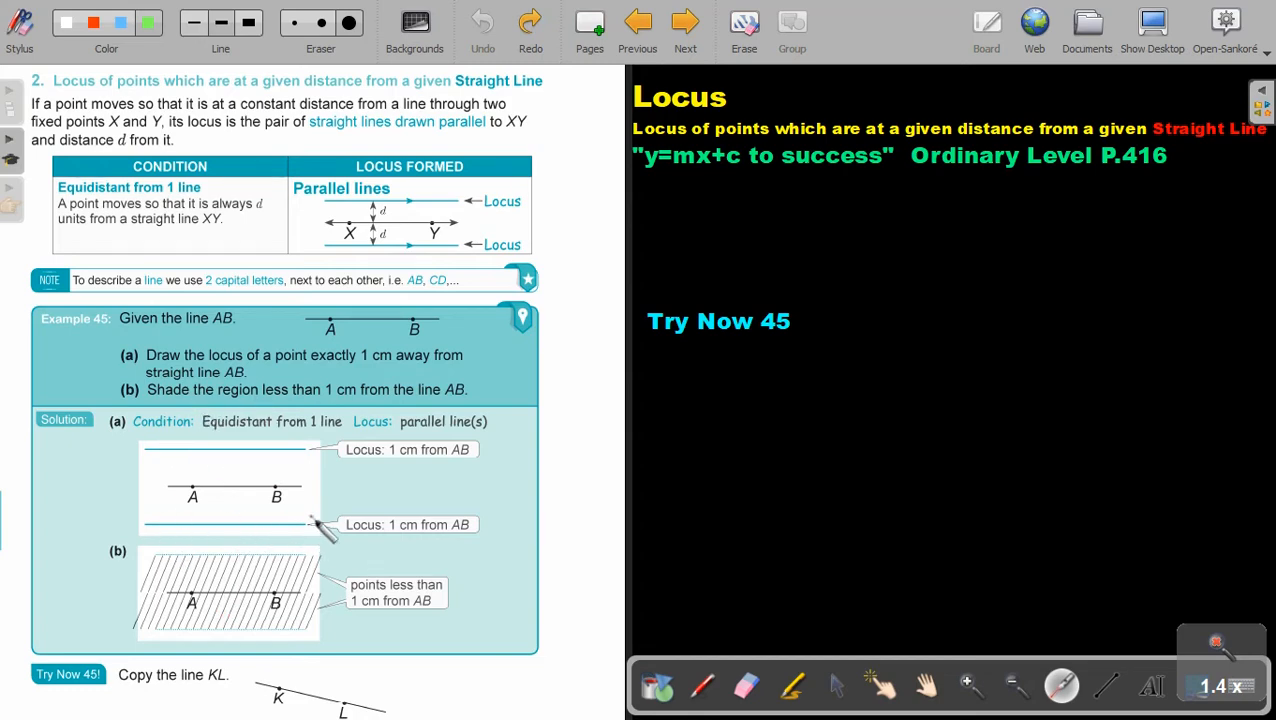
mouse_move(896, 680)
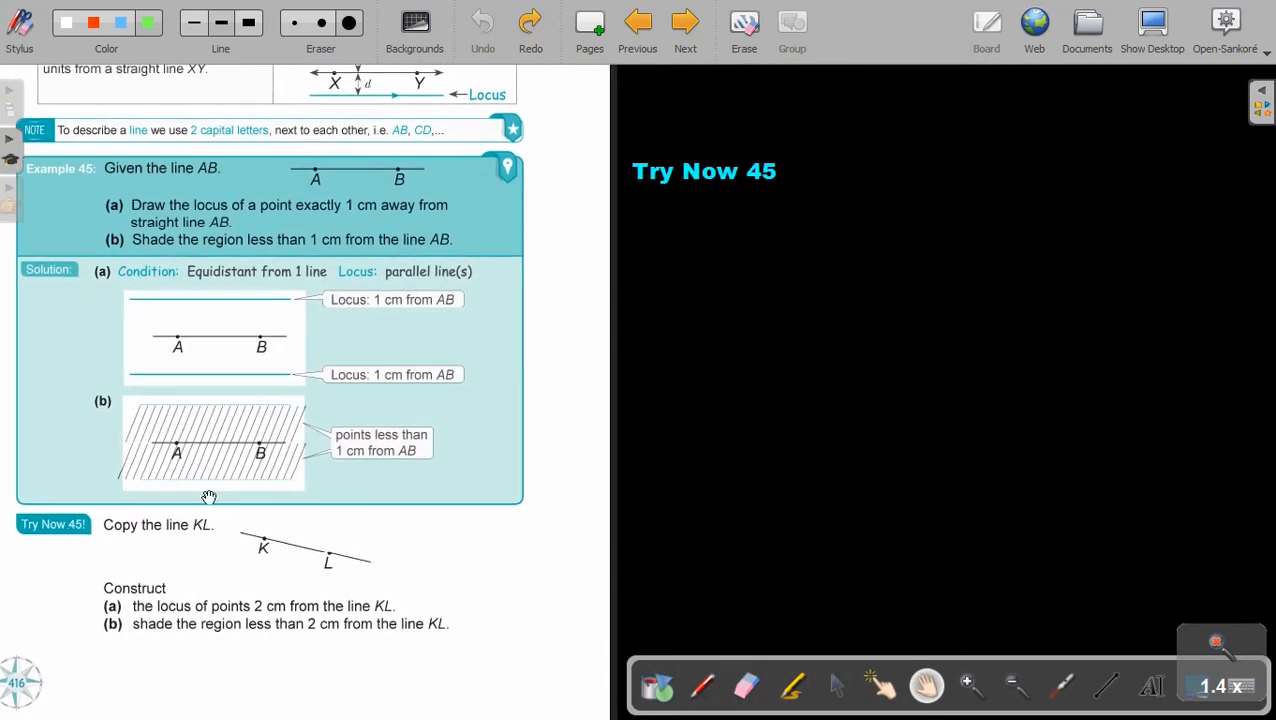
mouse_move(490, 584)
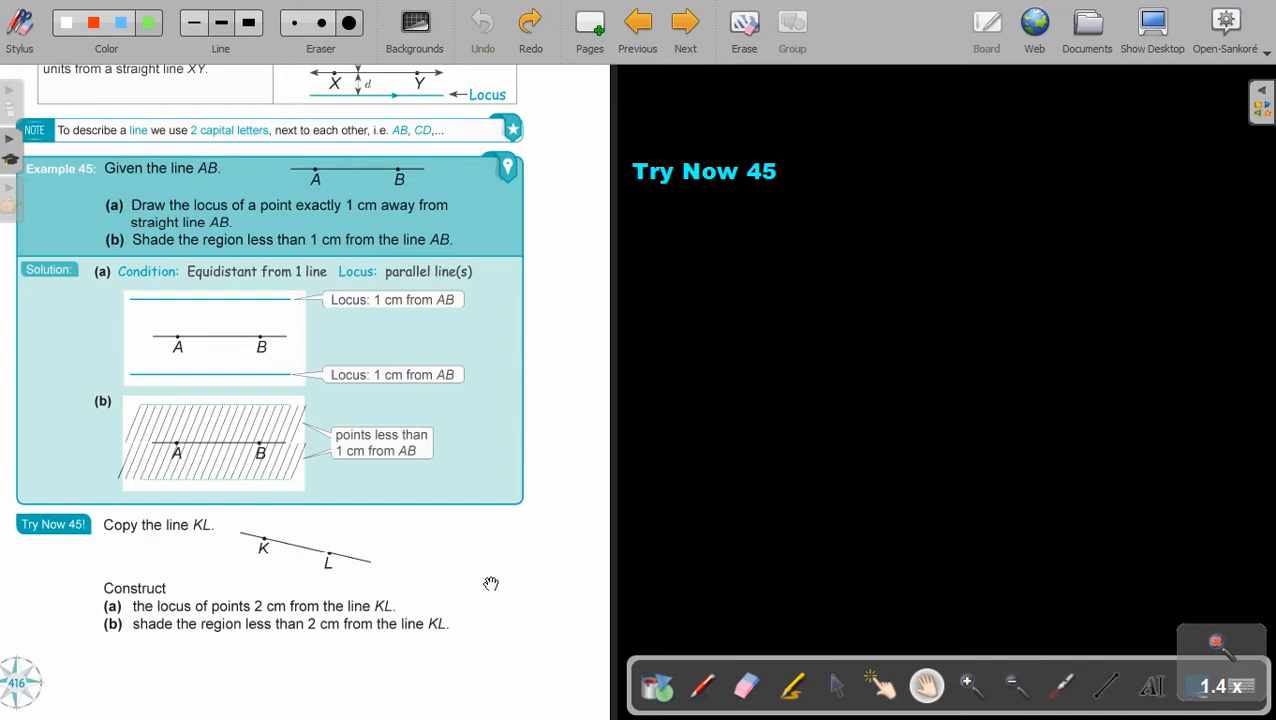
mouse_move(308, 564)
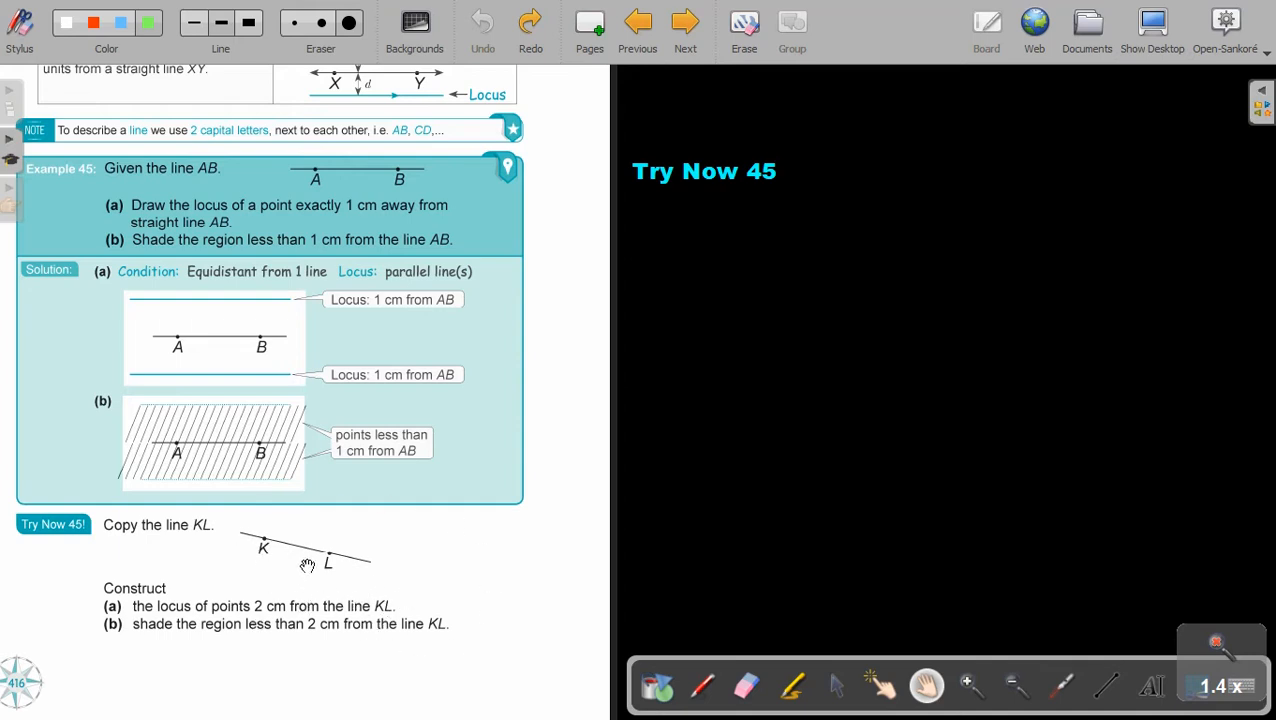
mouse_move(332, 598)
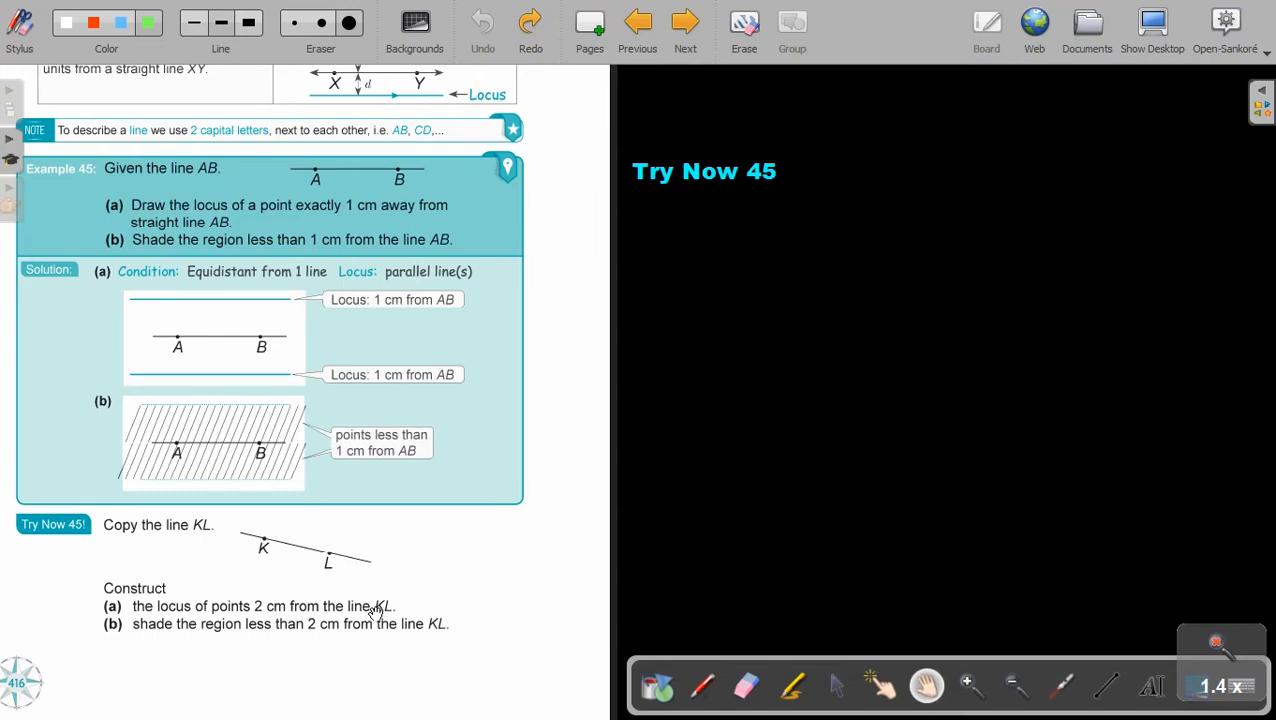
mouse_move(372, 608)
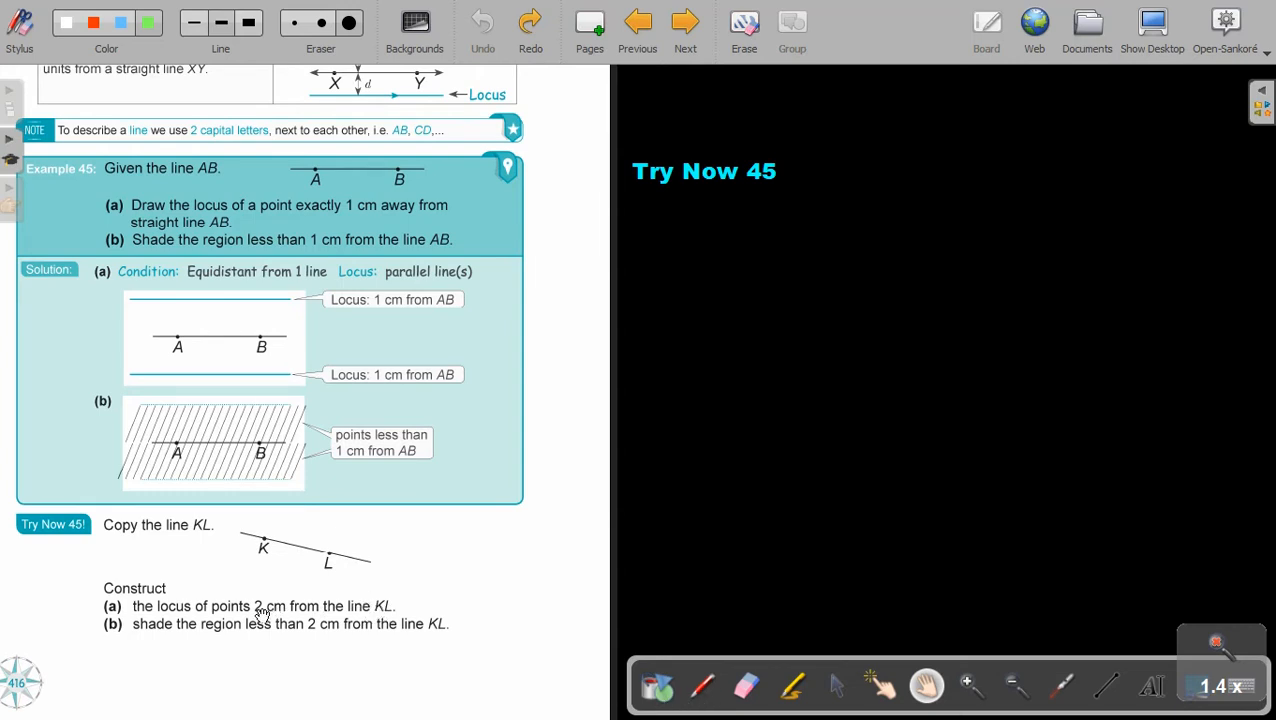
Write green '5.2' notes above the 2 cm values in parts (a) and (b) with the pen.
left_click(702, 686)
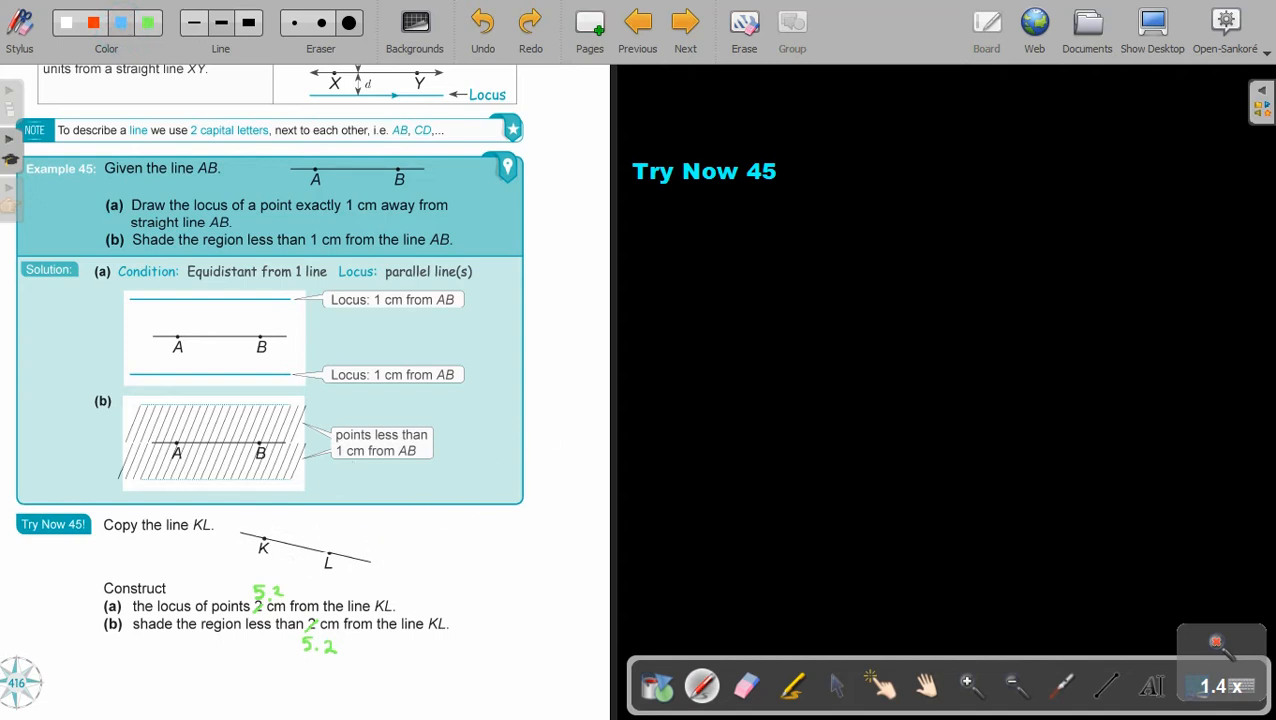
left_click(924, 684)
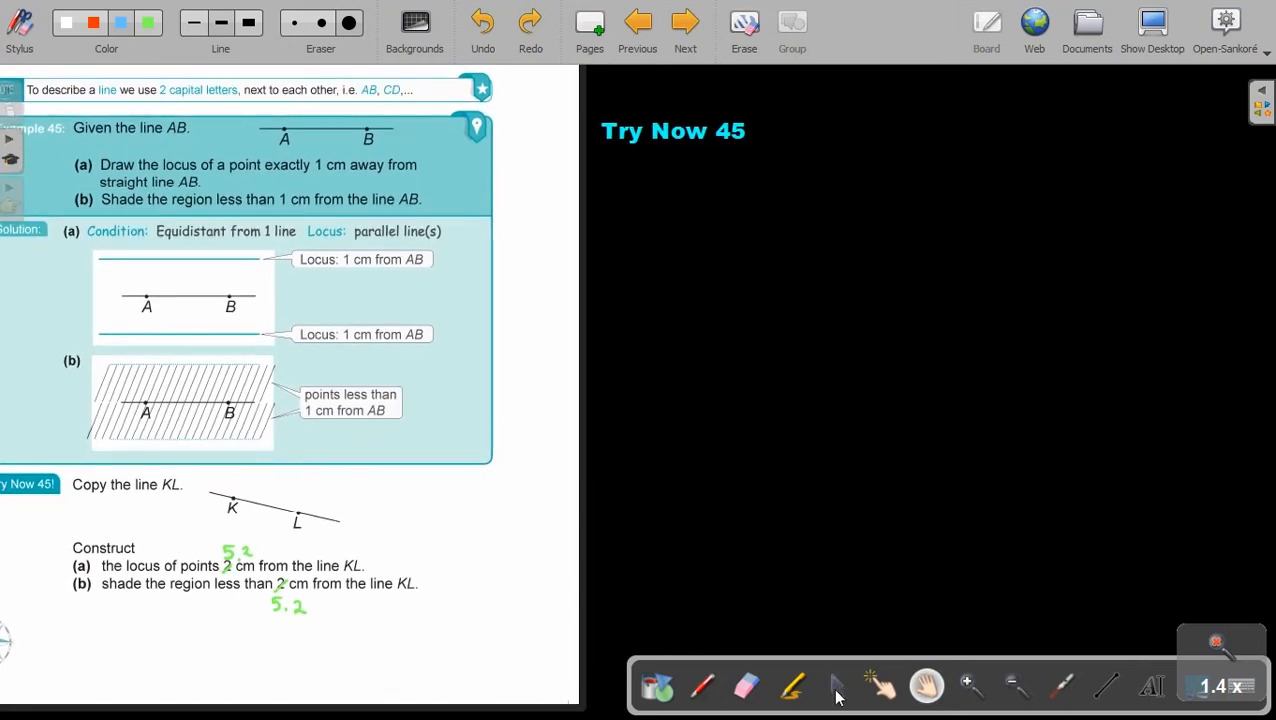
Draw a blue slanted line on the board copying line KL.
left_click(836, 686)
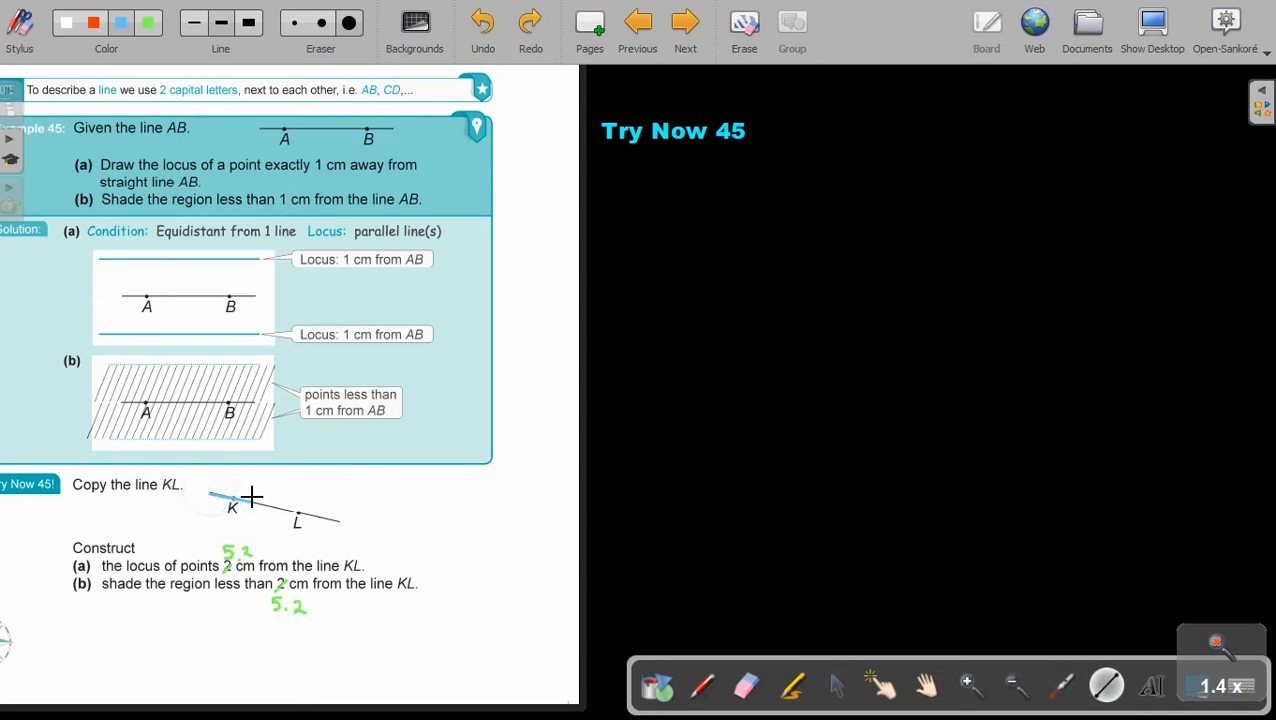
left_click(480, 22)
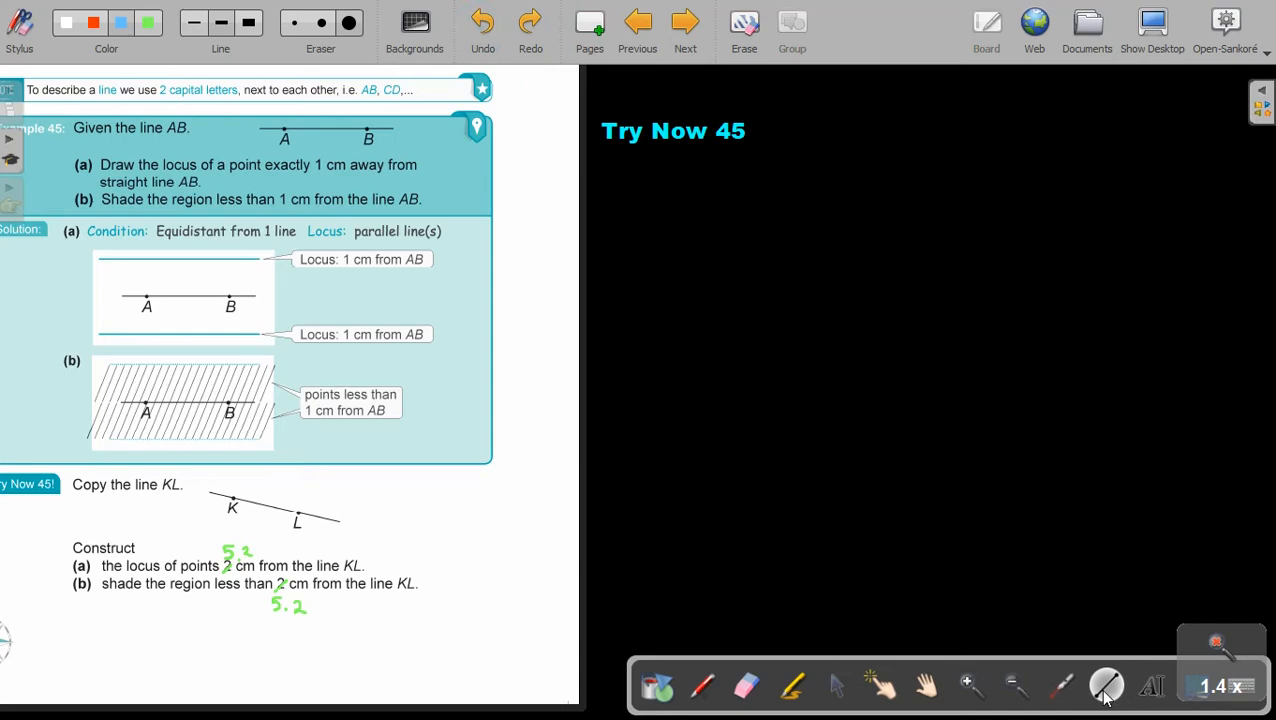
left_click_drag(210, 496, 344, 520)
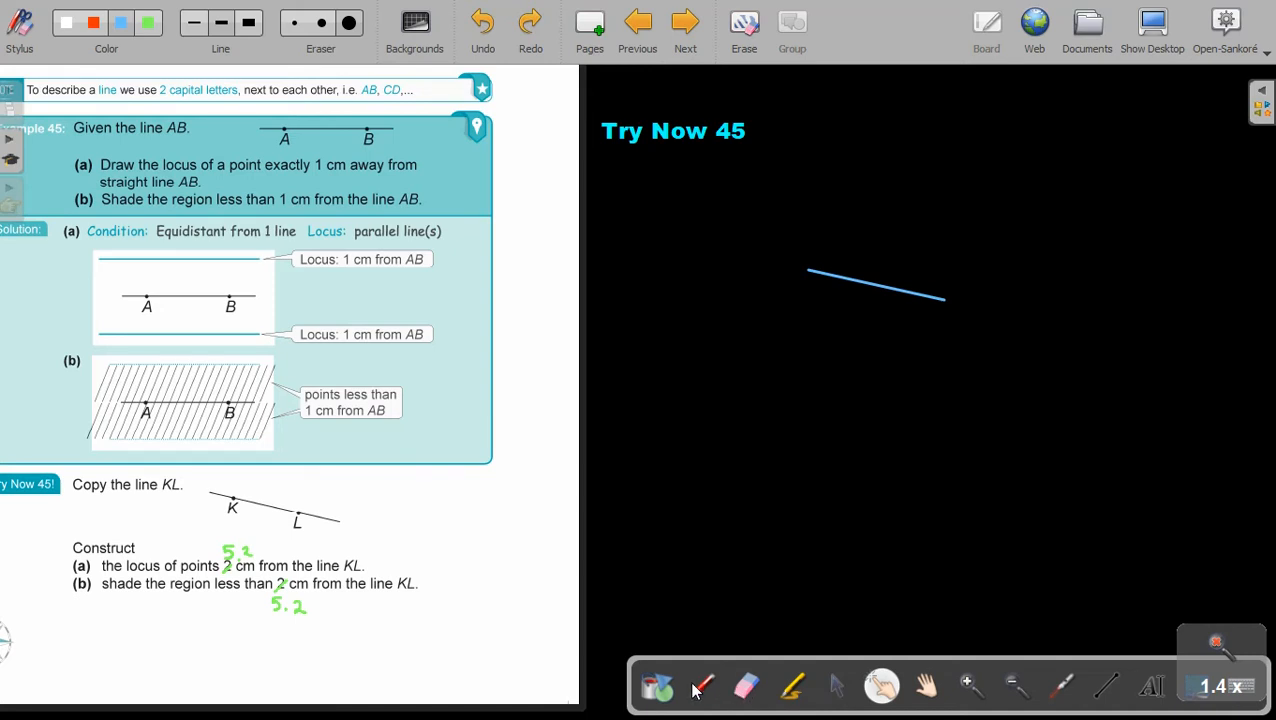
mouse_move(700, 696)
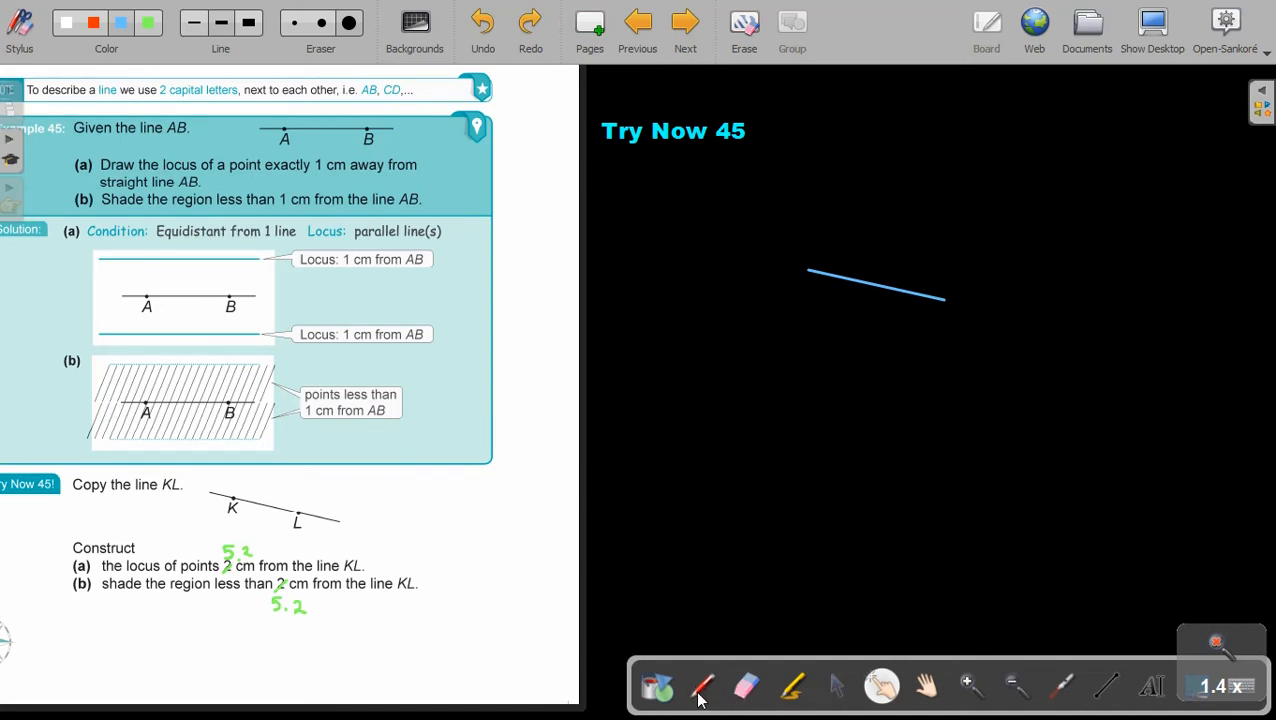
Mark the end points K and L on the copied line with the pen.
left_click(700, 686)
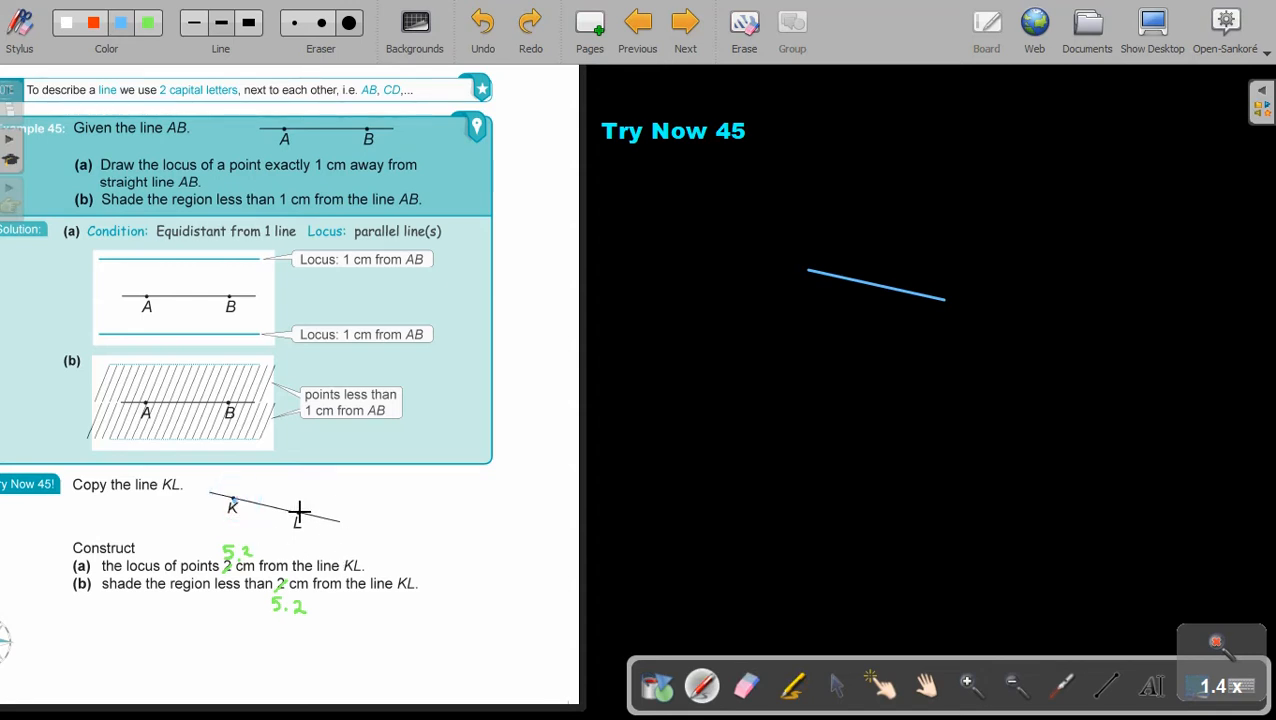
mouse_move(296, 520)
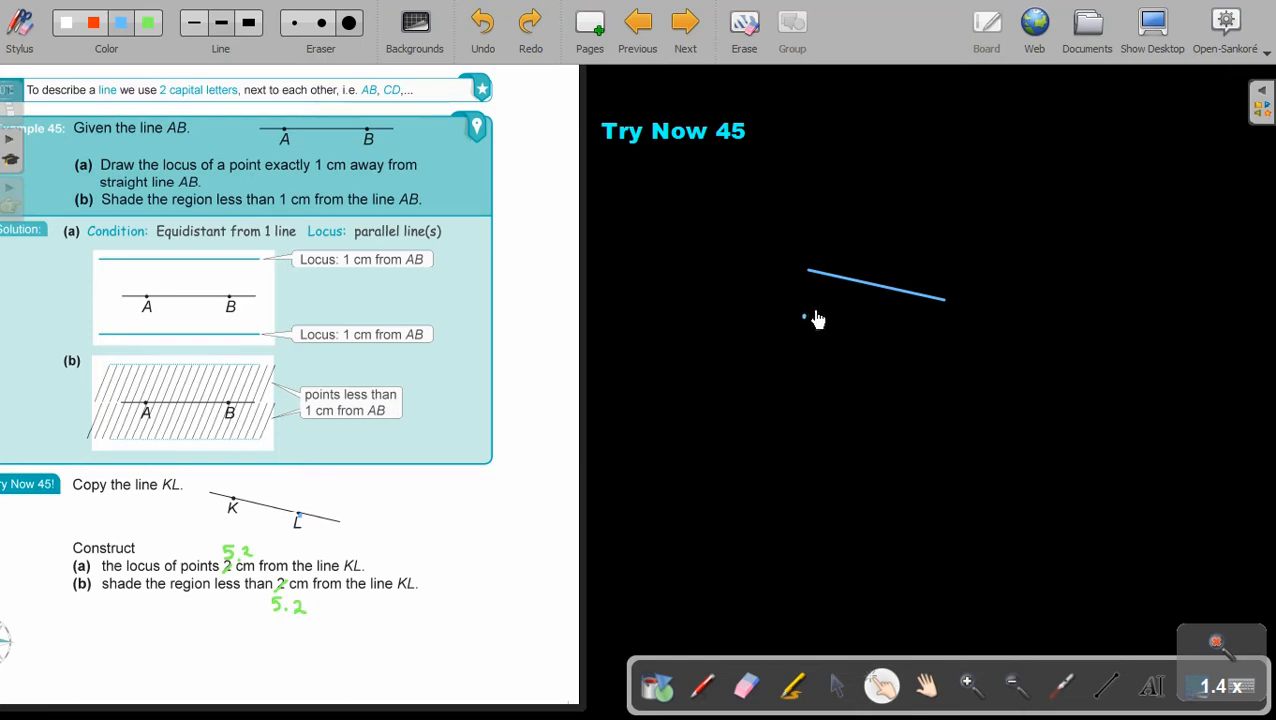
mouse_move(856, 284)
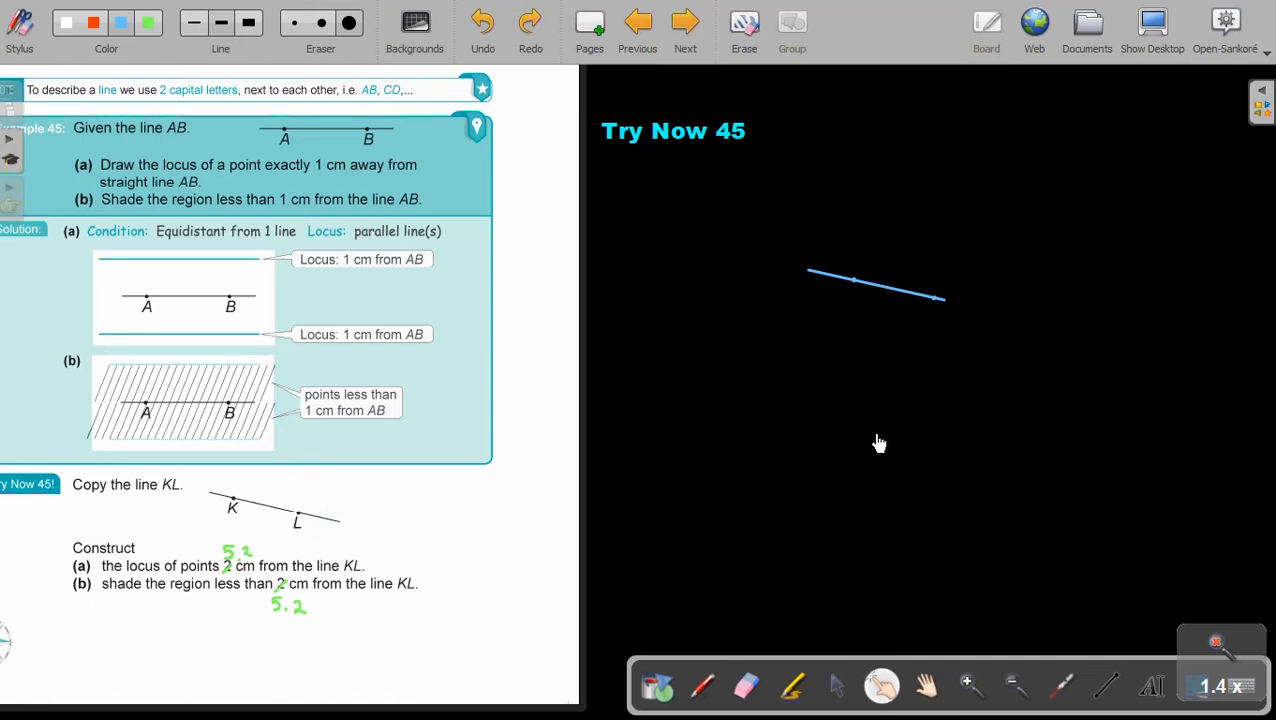
mouse_move(928, 320)
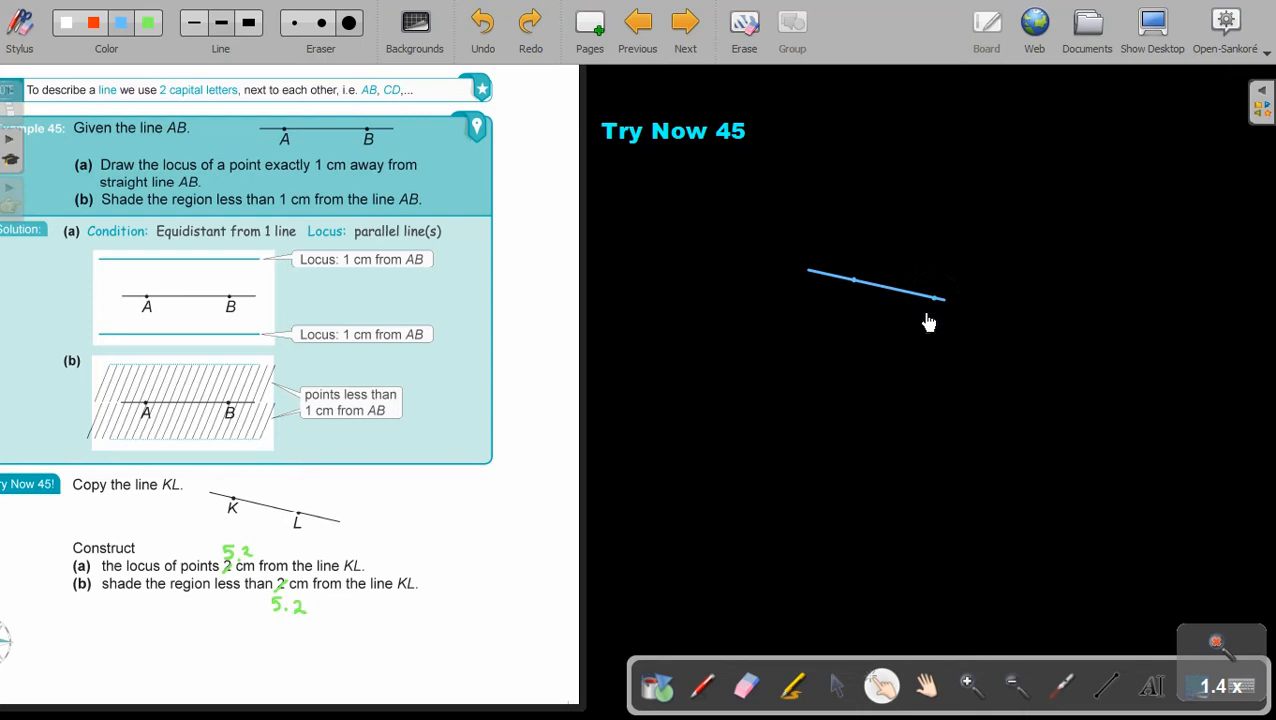
mouse_move(908, 336)
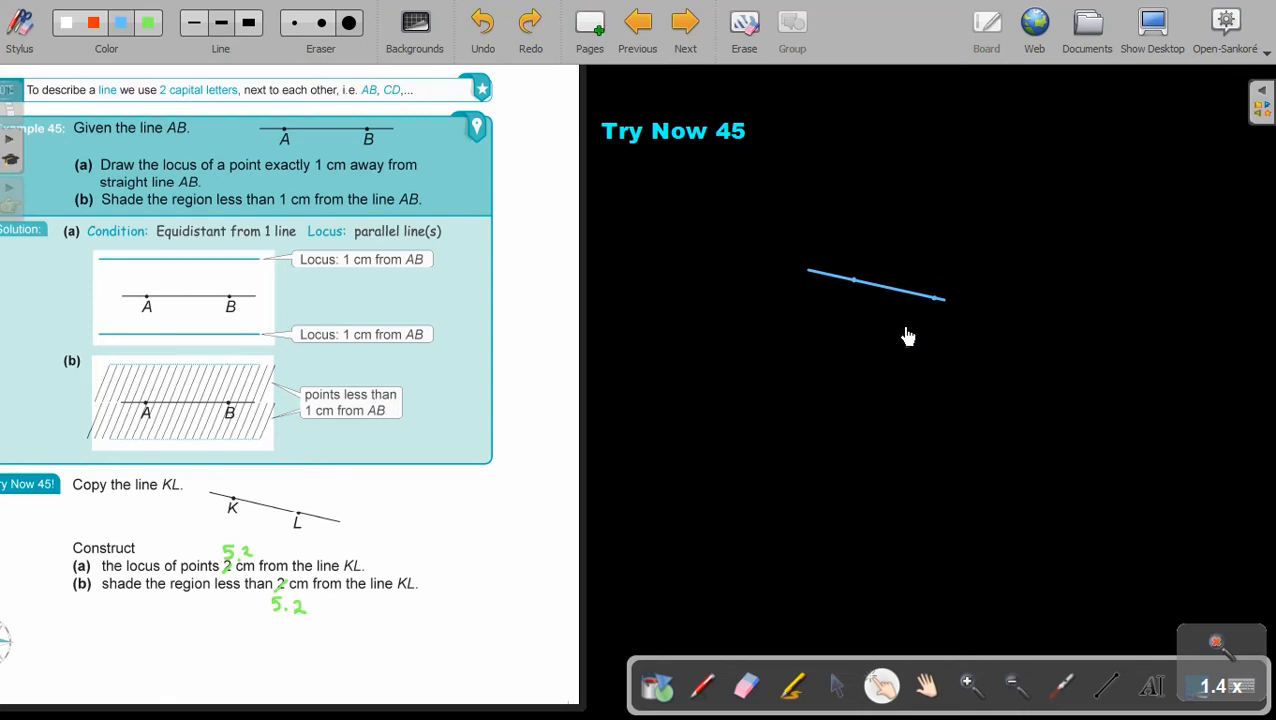
left_click(94, 22)
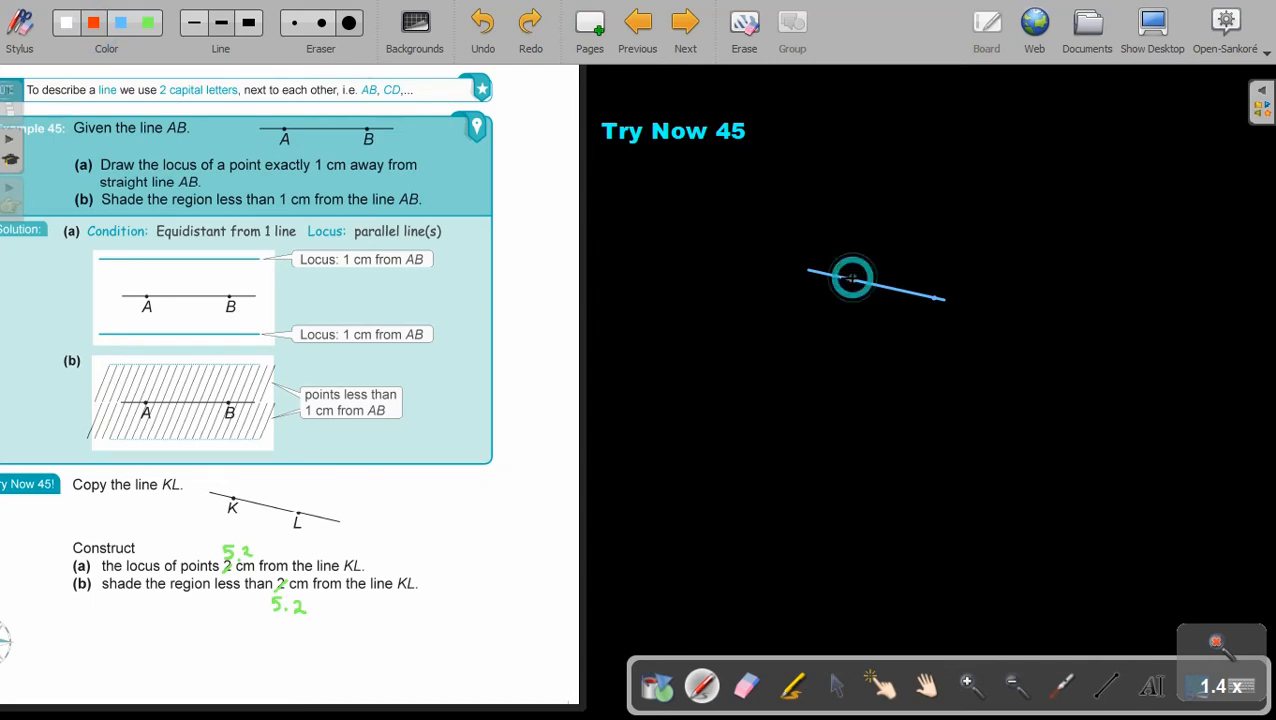
left_click(482, 24)
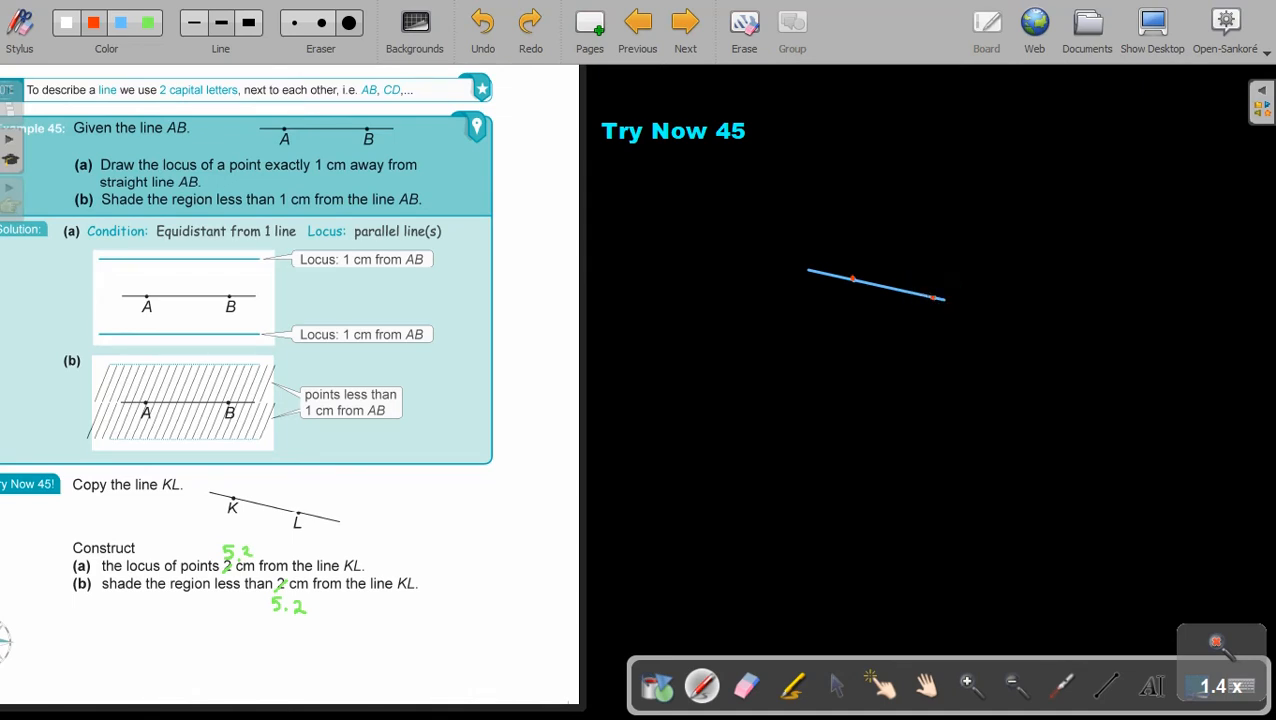
left_click(850, 290)
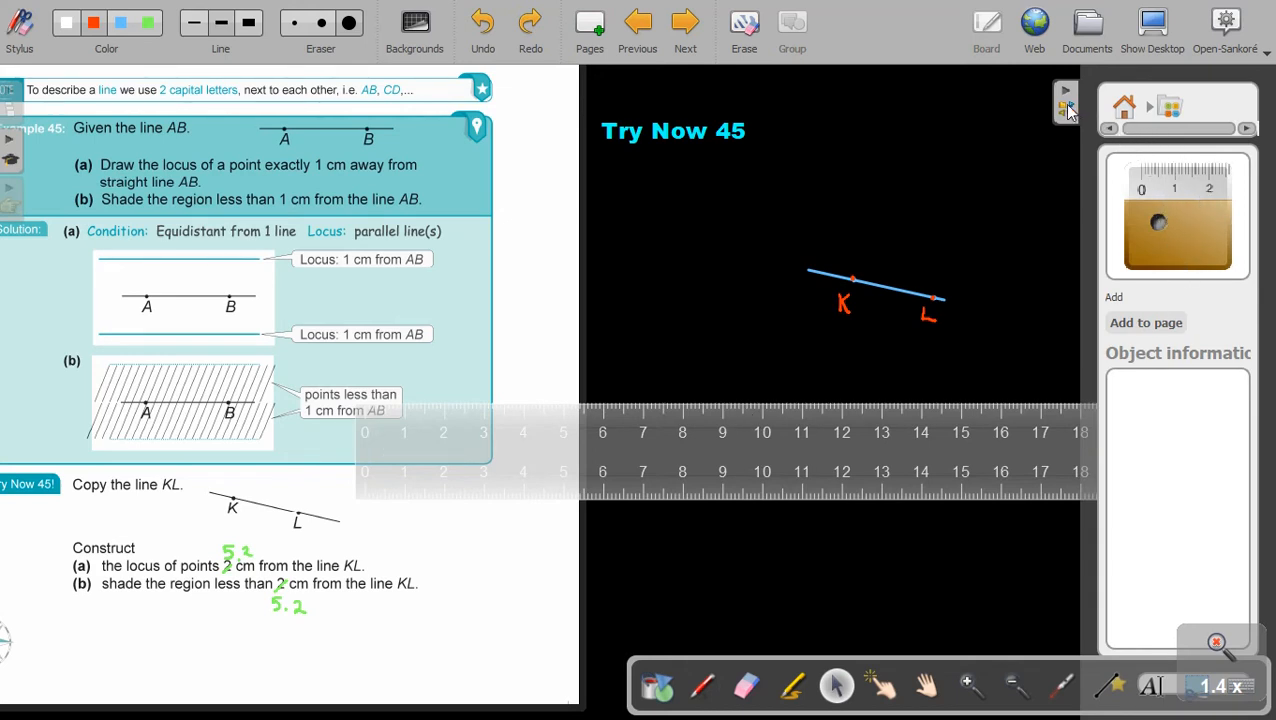
mouse_move(1160, 290)
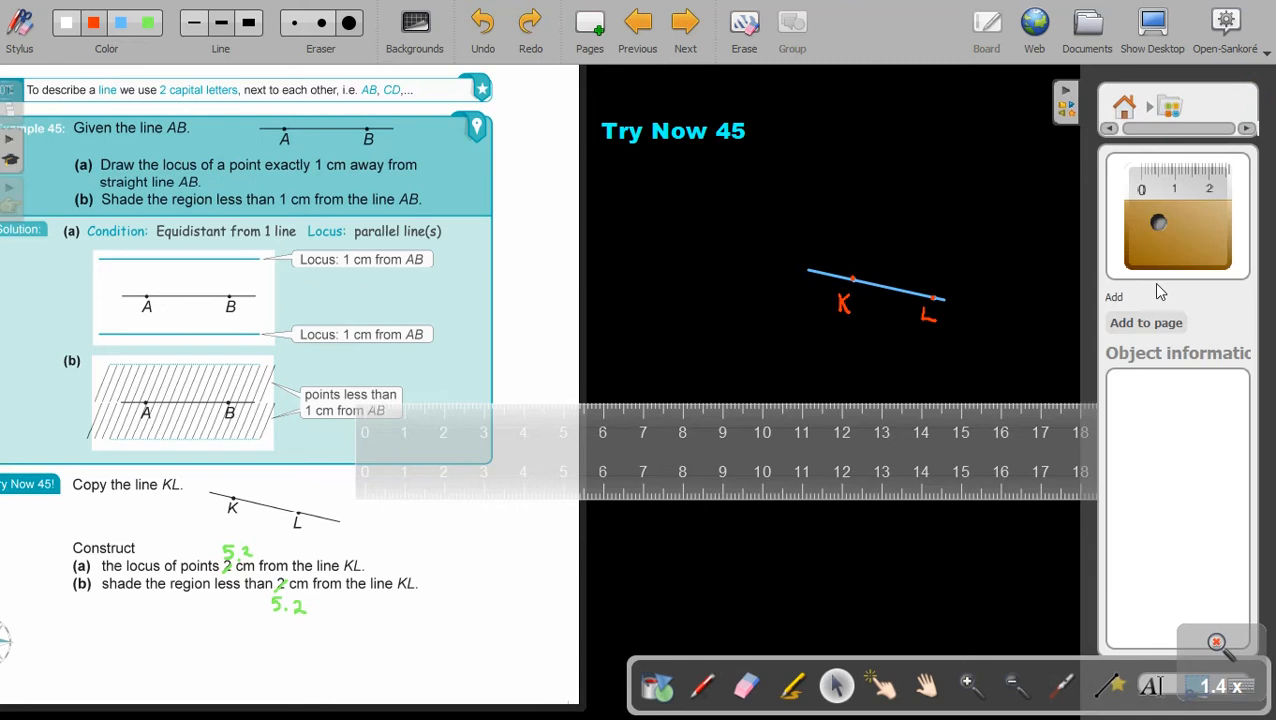
Bring out the ruler and lay it along the copied line KL.
left_click(1168, 108)
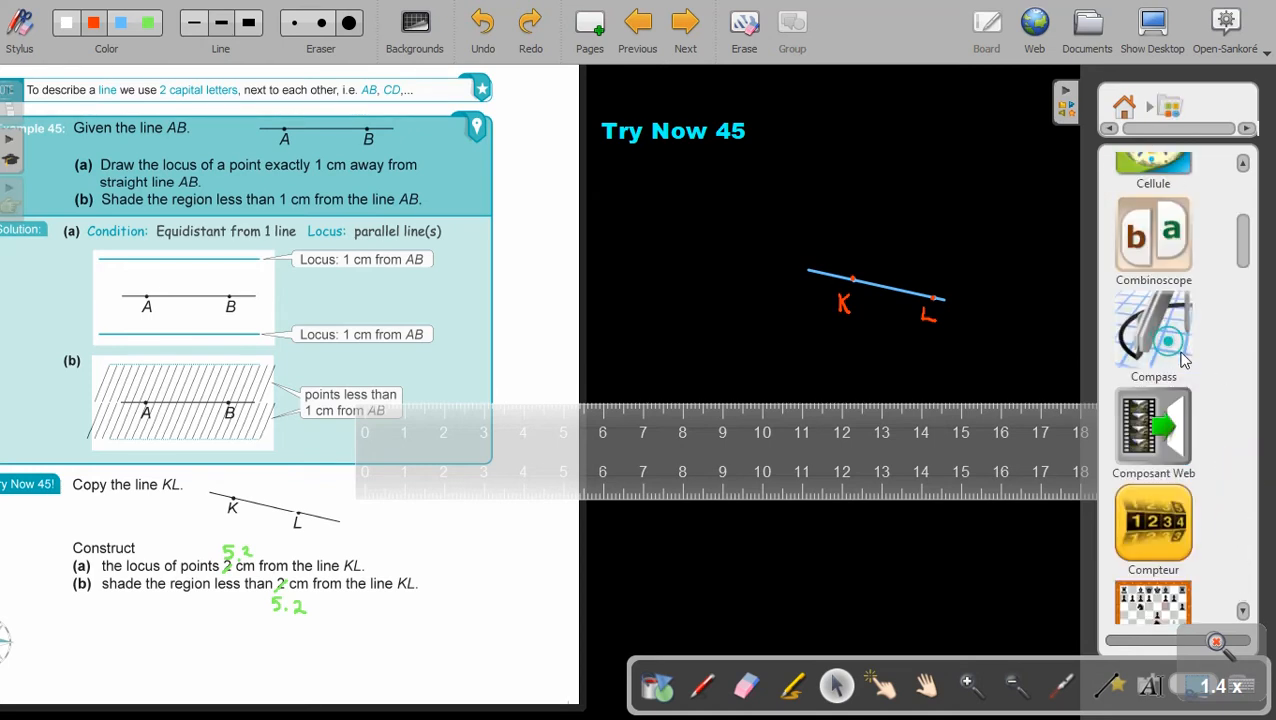
left_click(1152, 336)
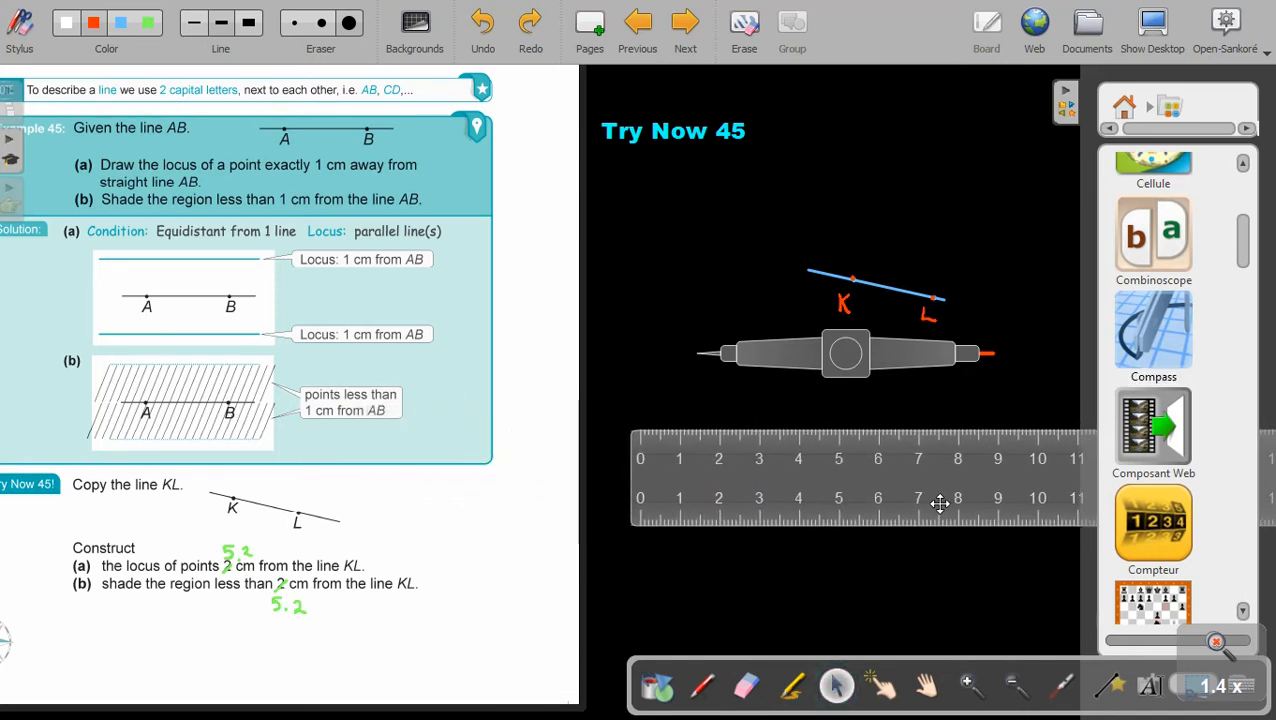
left_click_drag(844, 352, 794, 414)
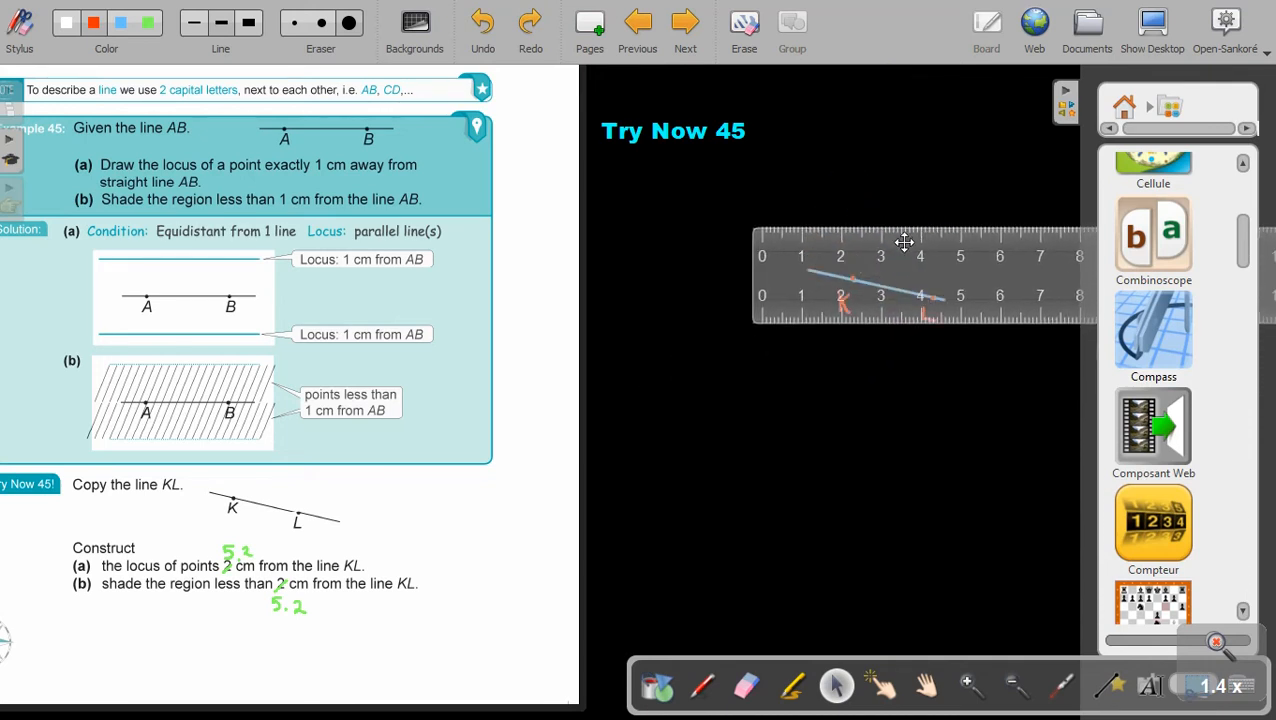
Rotate the ruler perpendicular to KL with its zero on the line.
left_click_drag(904, 244, 748, 384)
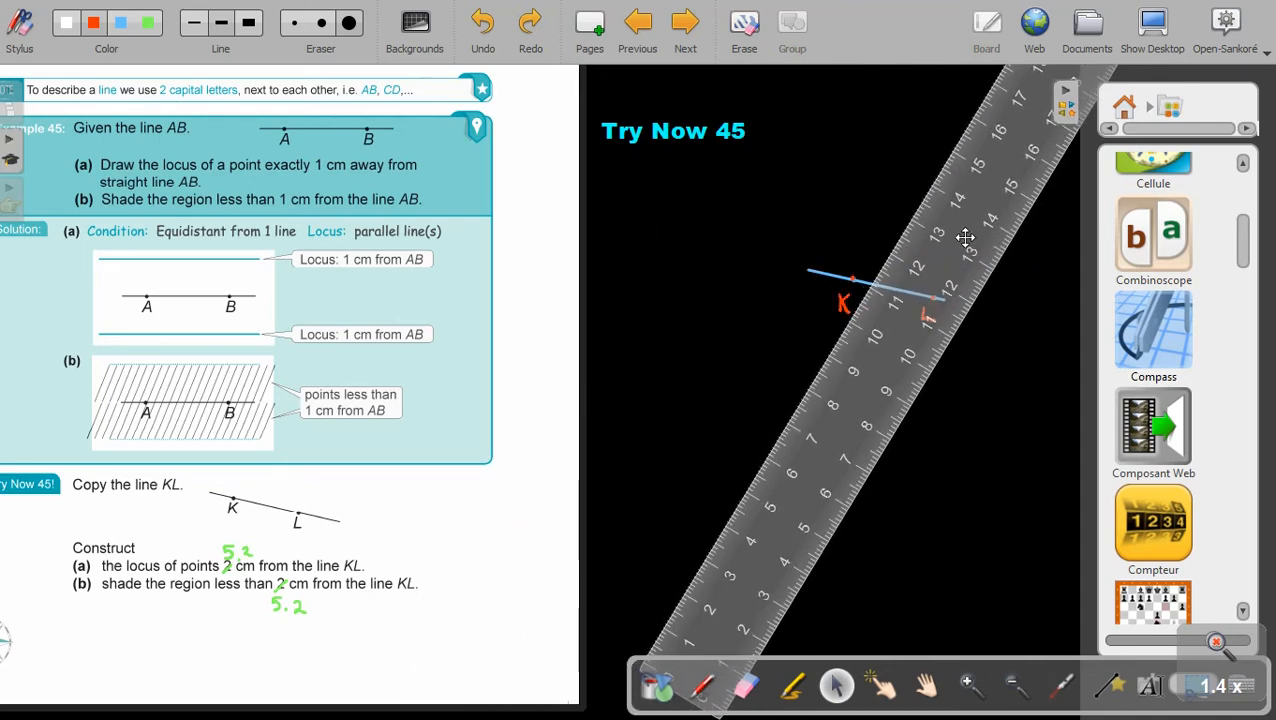
left_click_drag(964, 236, 852, 336)
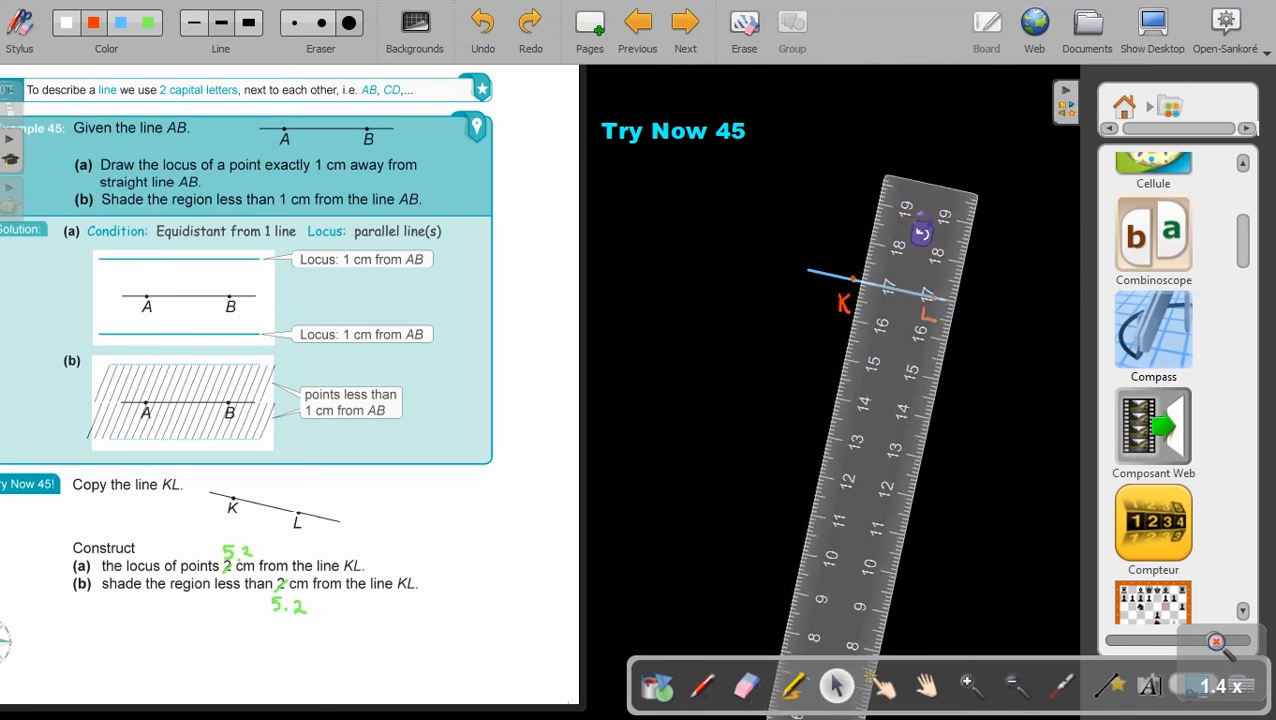
left_click_drag(920, 230, 876, 340)
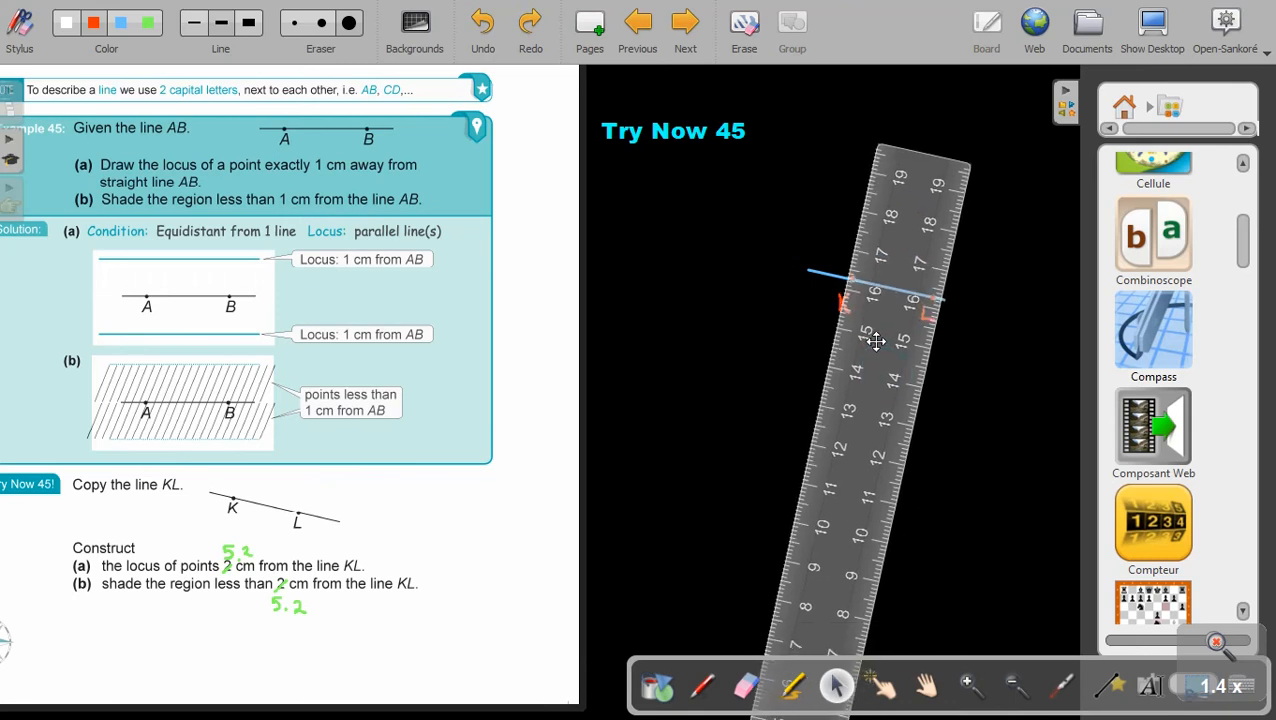
left_click_drag(878, 340, 872, 332)
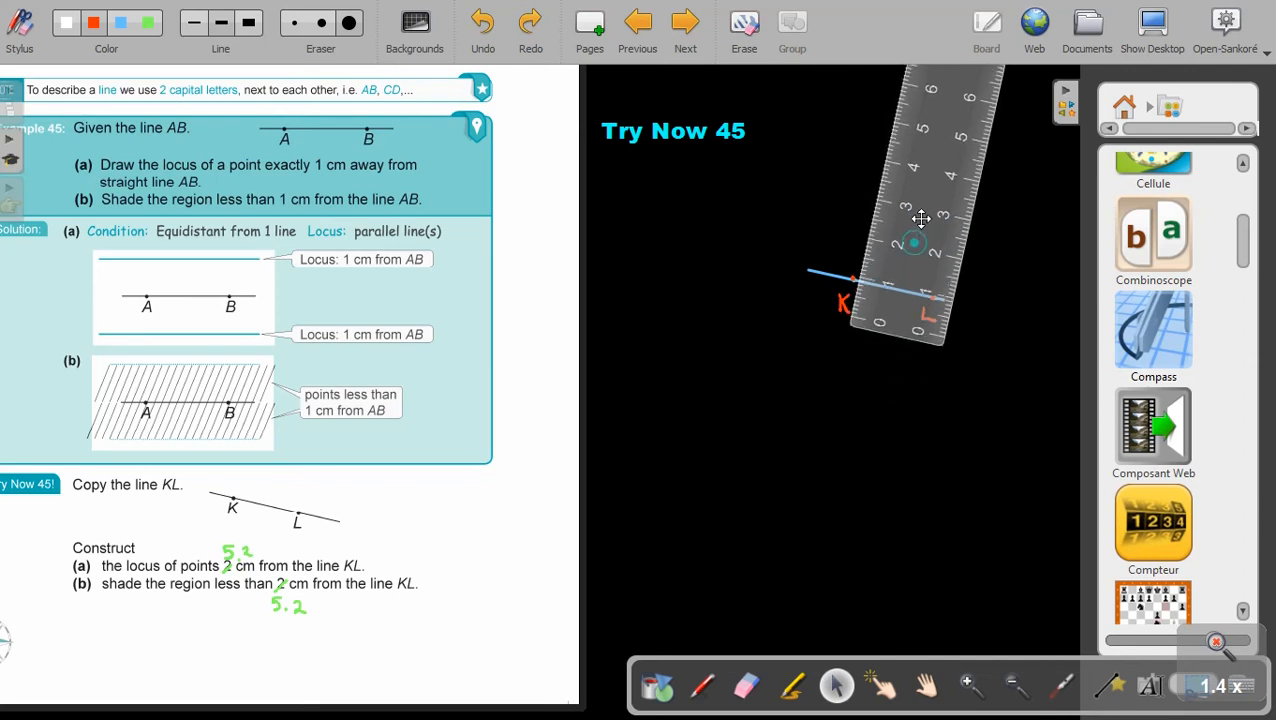
left_click_drag(920, 218, 926, 196)
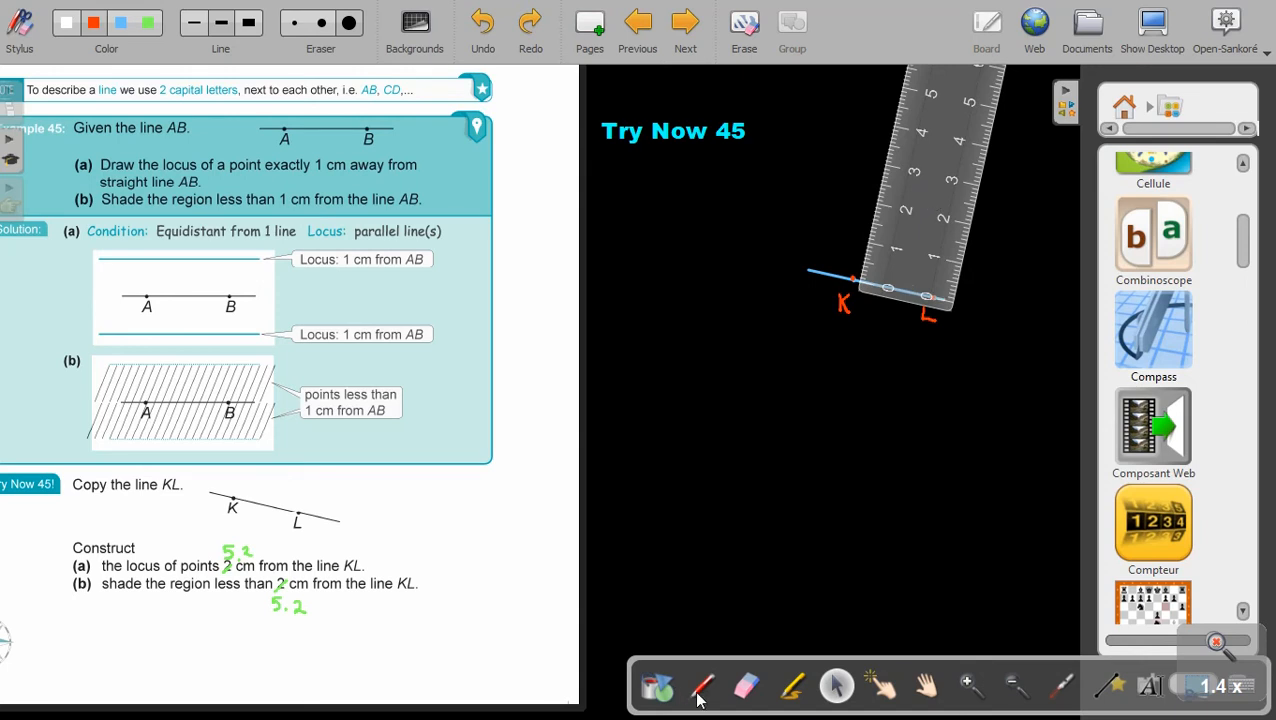
mouse_move(702, 686)
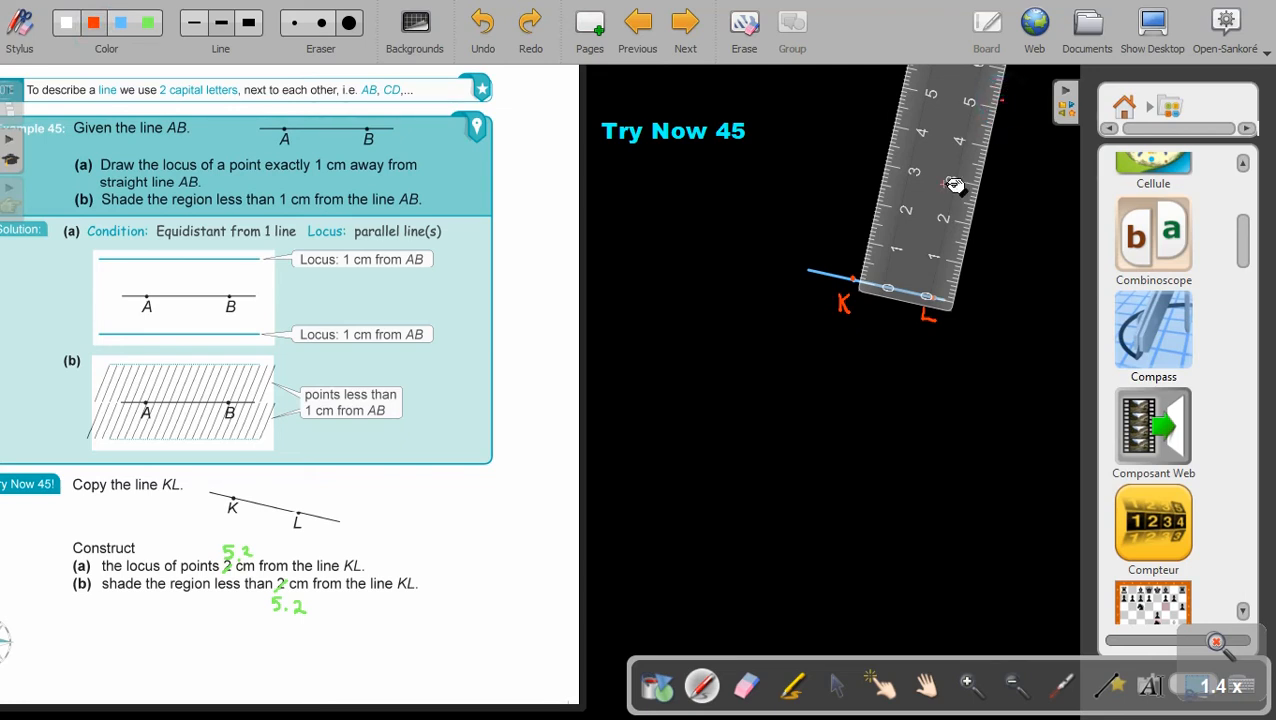
mouse_move(920, 80)
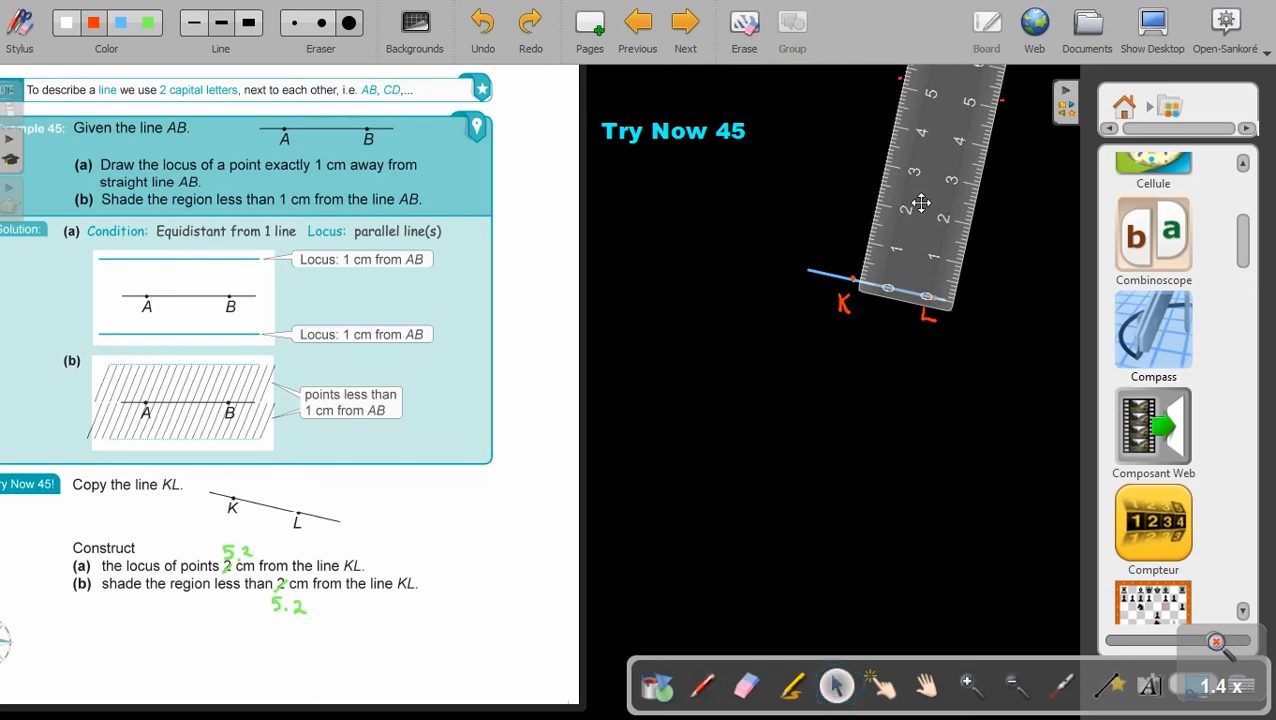
Shift the ruler below KL and mark red points 5.2 cm away on both sides.
left_click_drag(920, 204, 856, 404)
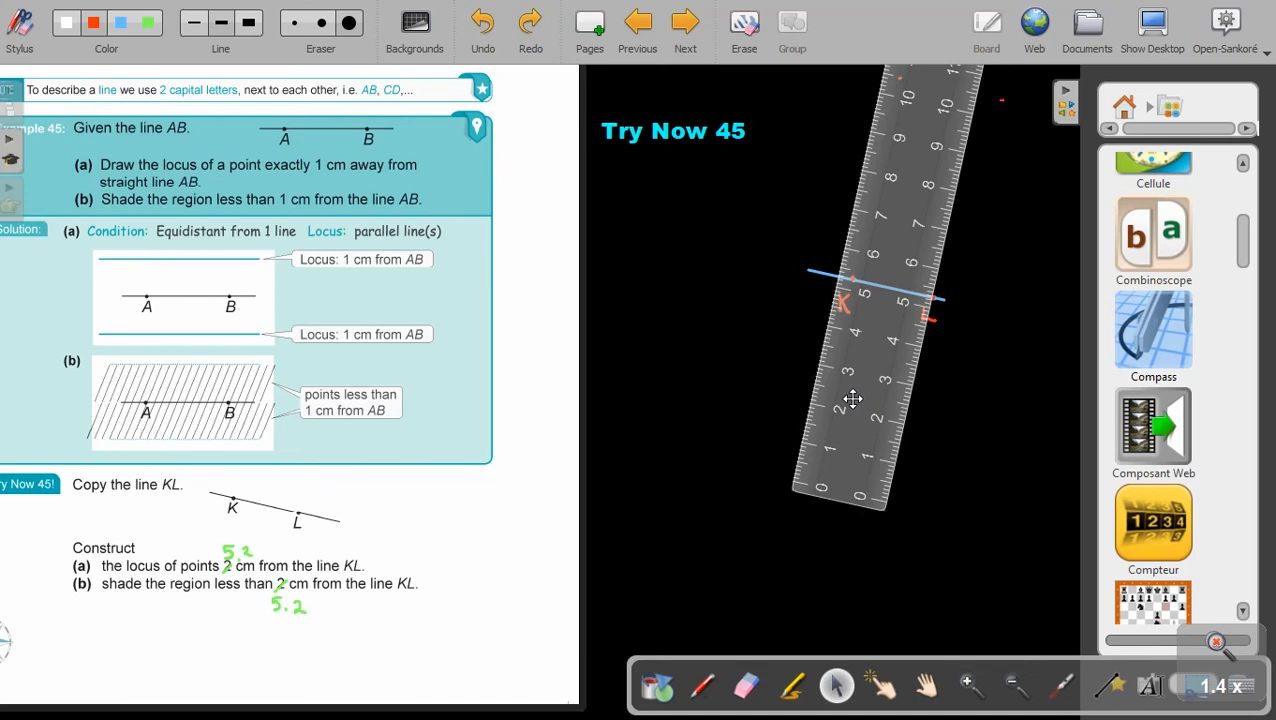
left_click_drag(852, 400, 850, 396)
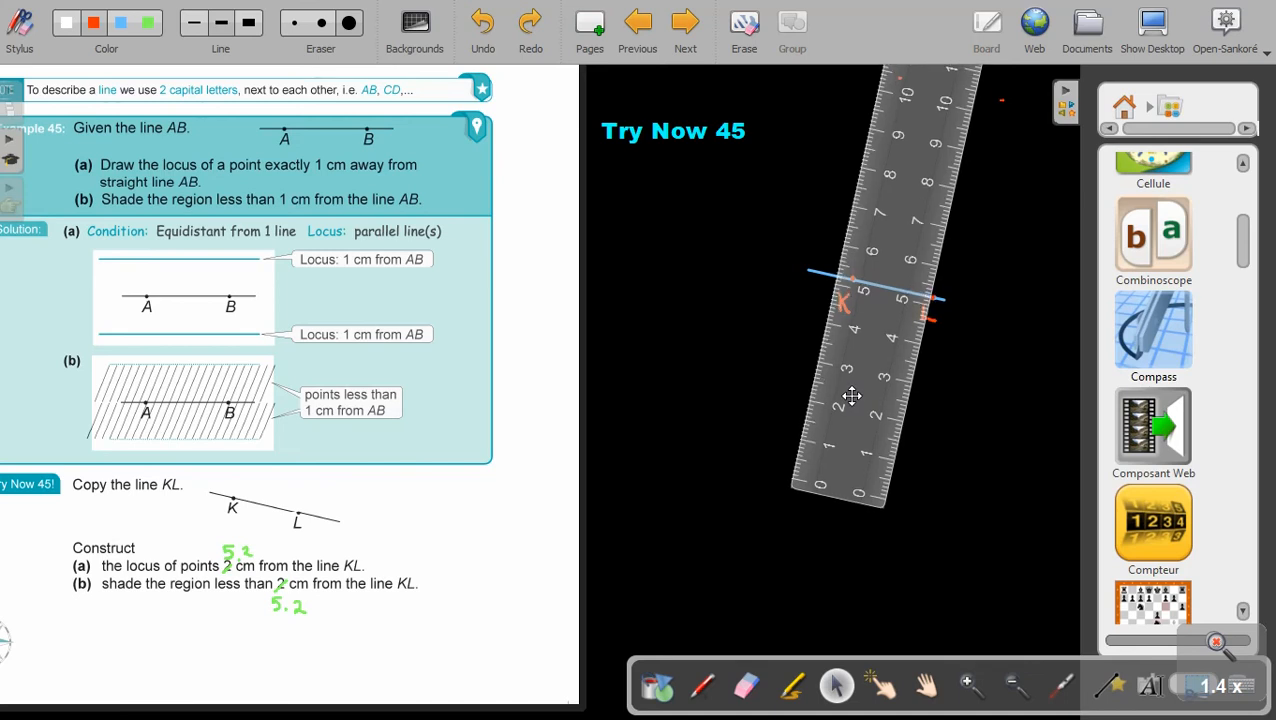
left_click(700, 686)
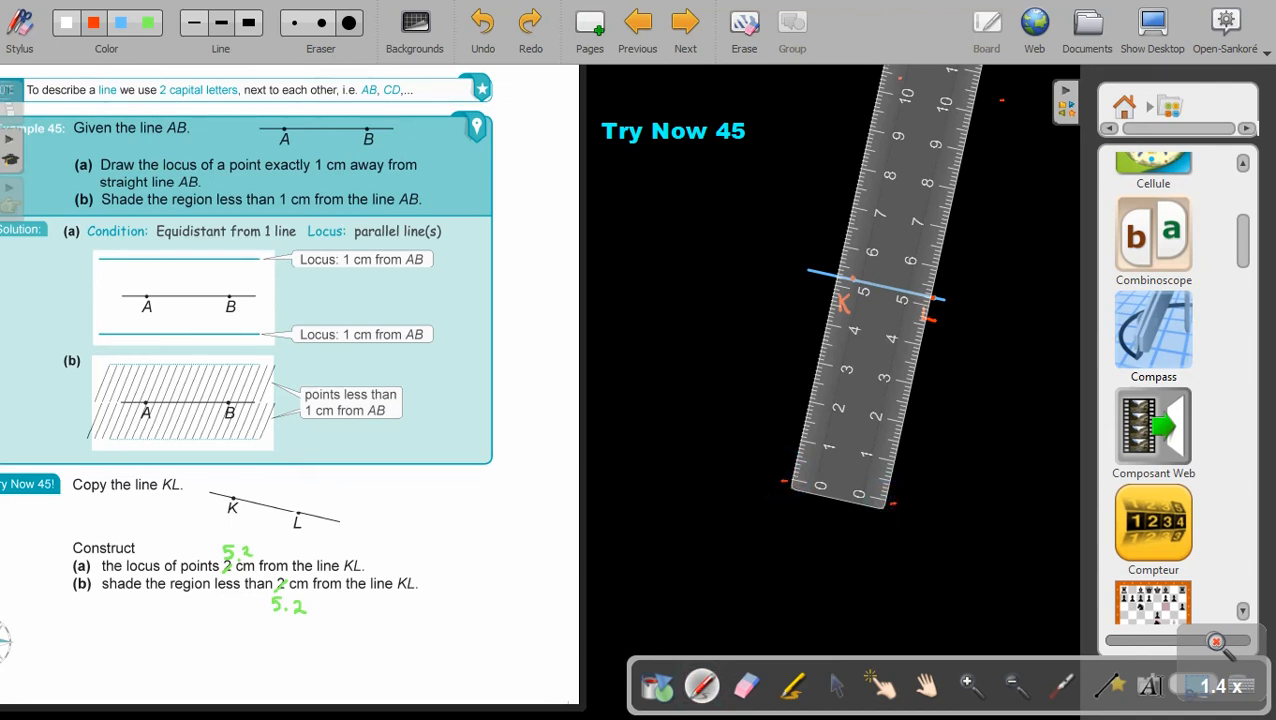
left_click(744, 686)
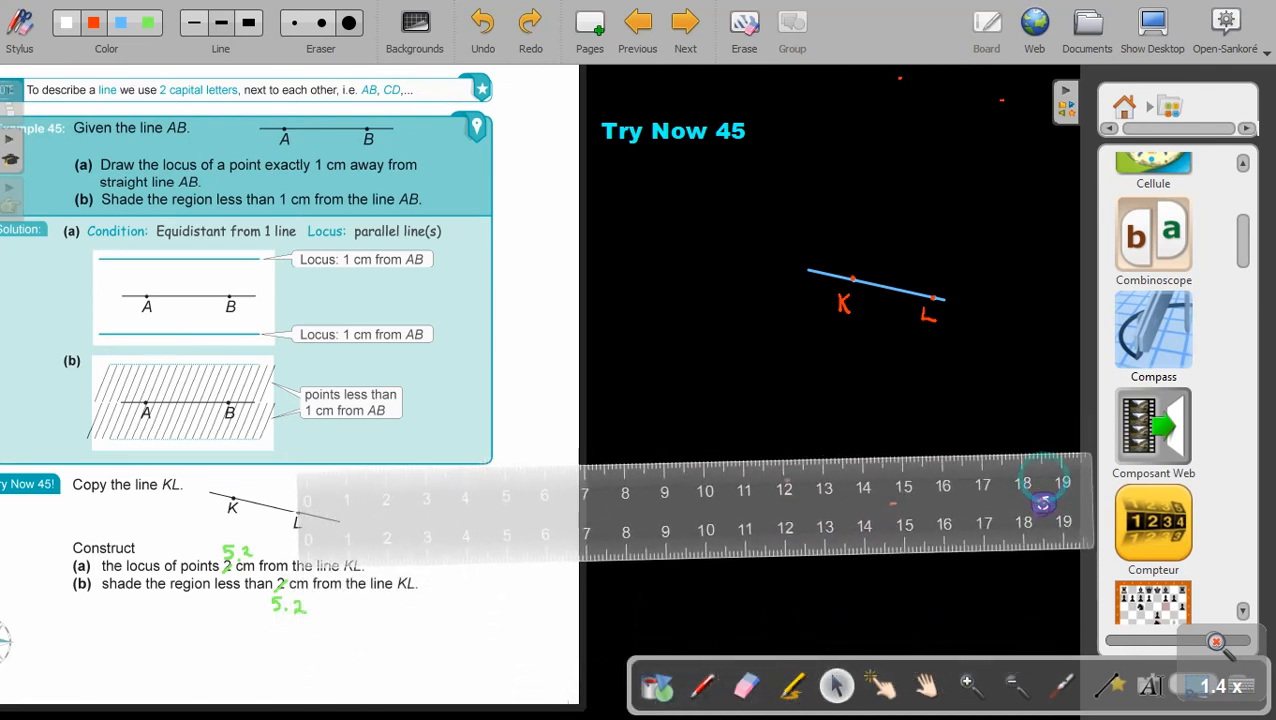
Set the ruler parallel to KL through the lower marked point.
left_click_drag(1044, 500, 1032, 596)
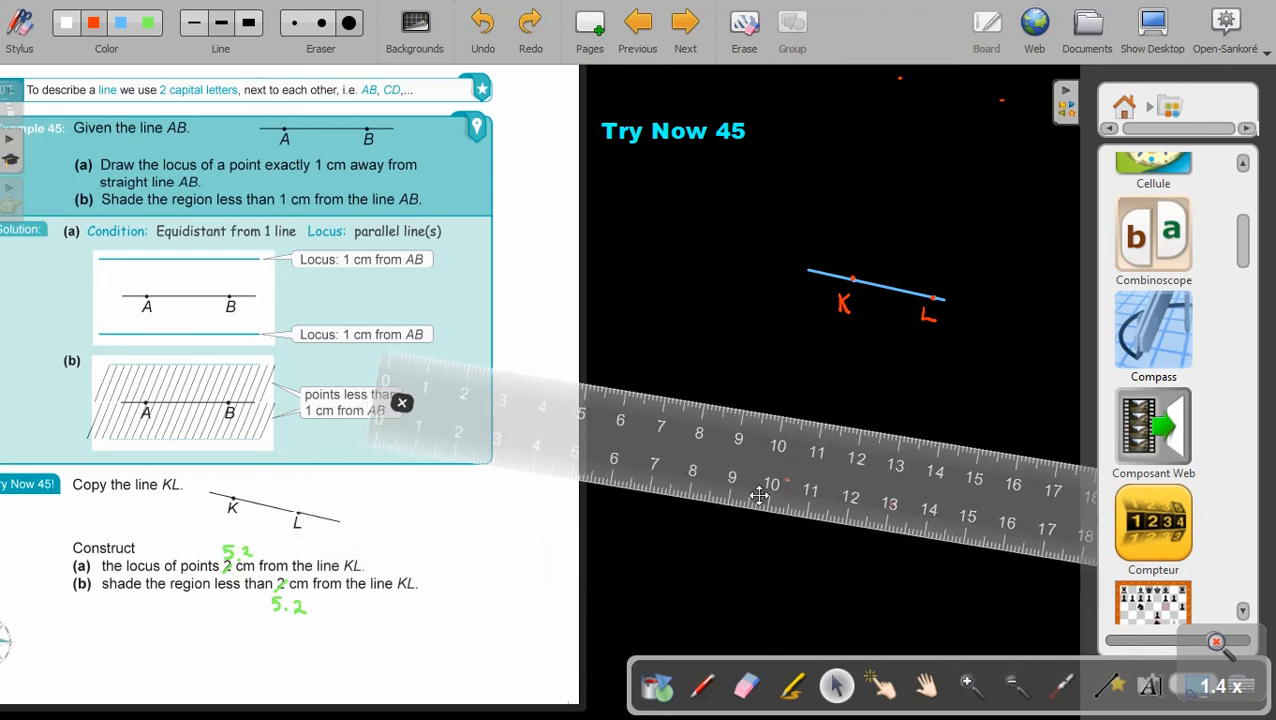
left_click_drag(760, 490, 870, 500)
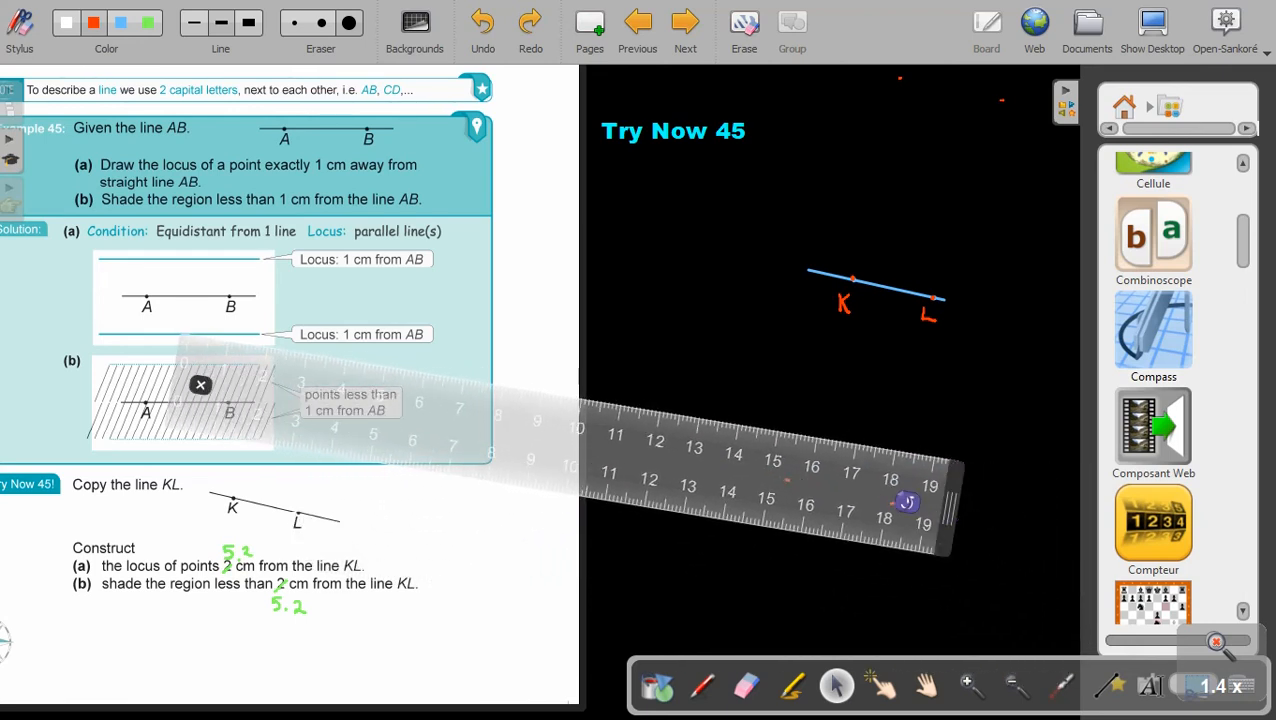
left_click_drag(904, 504, 890, 556)
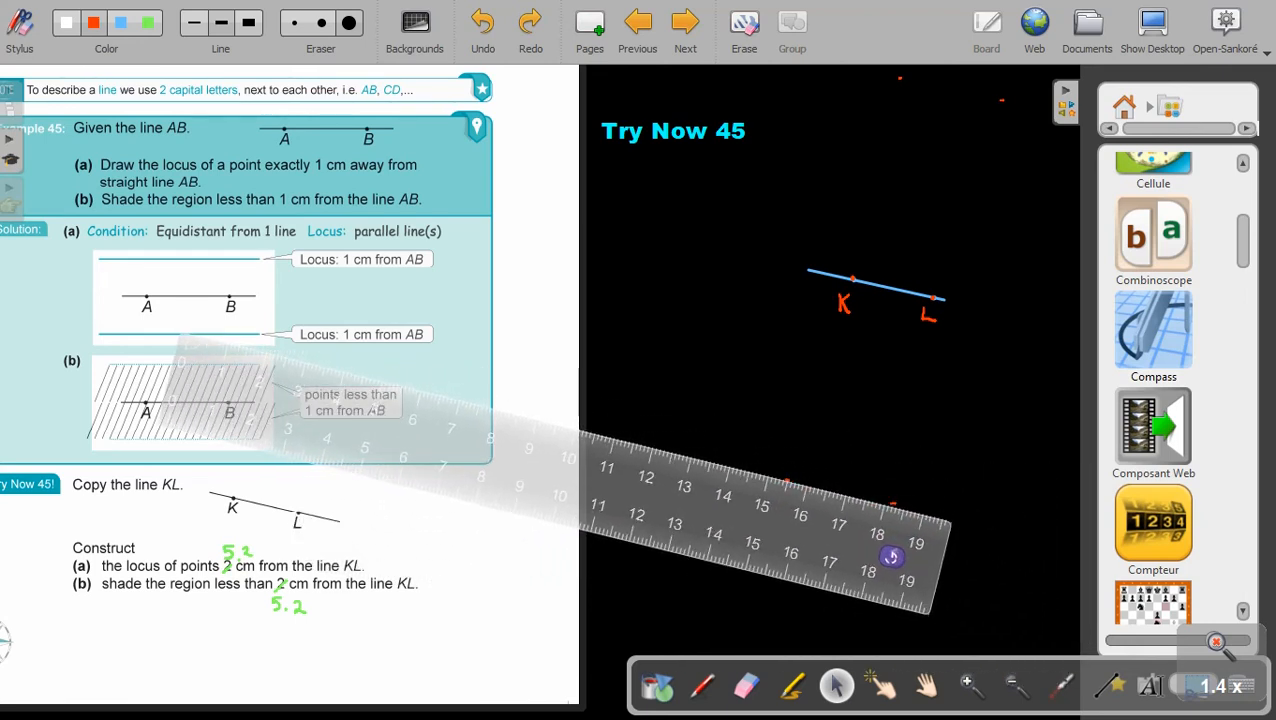
left_click_drag(892, 556, 900, 548)
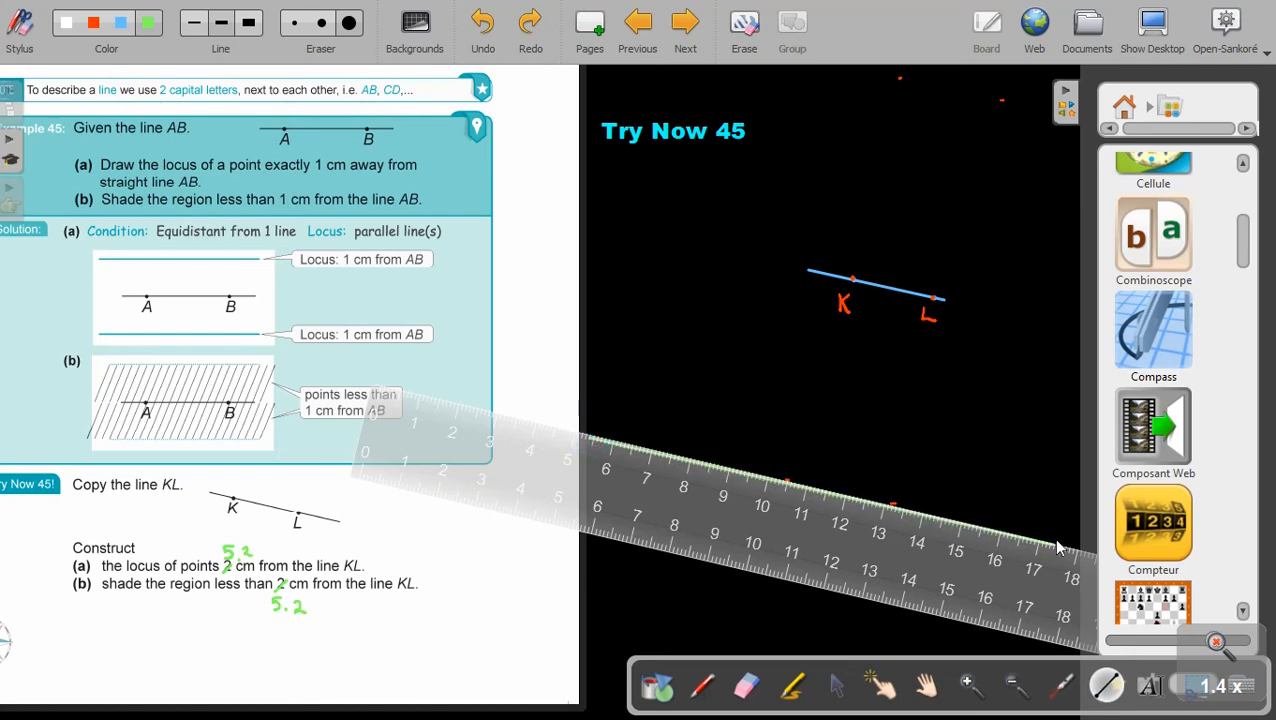
Draw green lines along the ruler through the marks and move the ruler away.
left_click(836, 684)
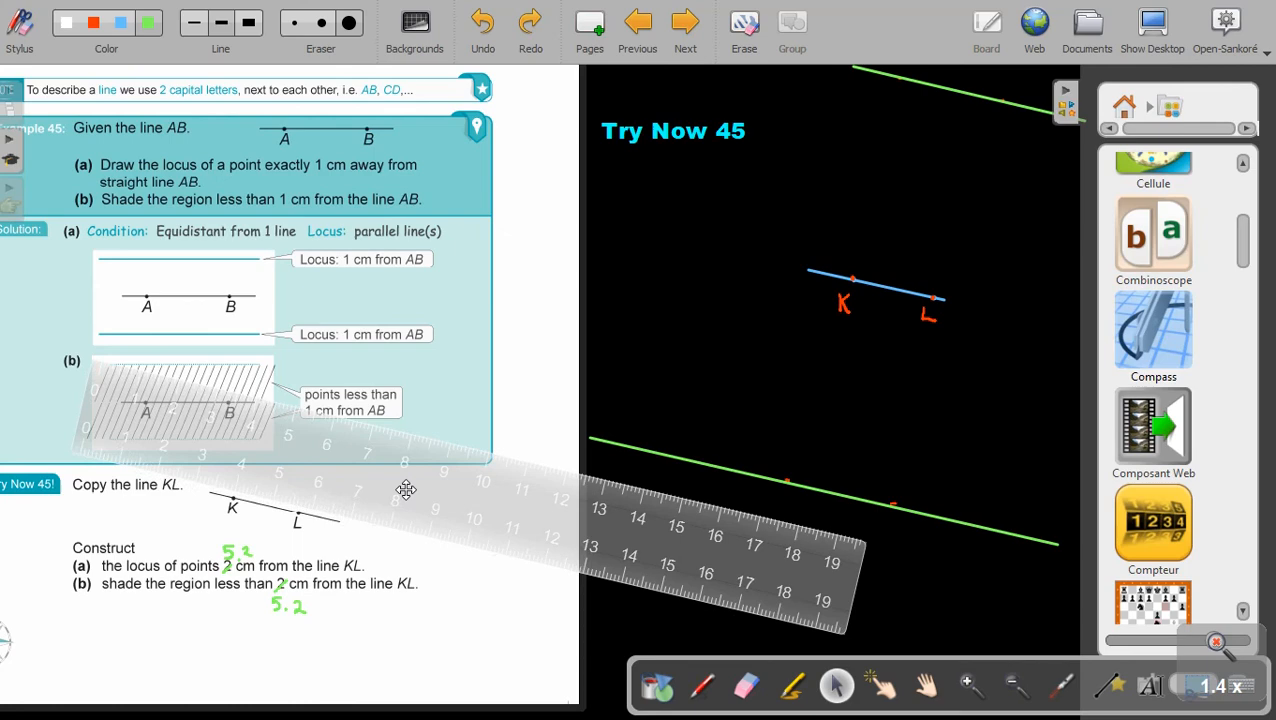
left_click_drag(404, 490, 726, 430)
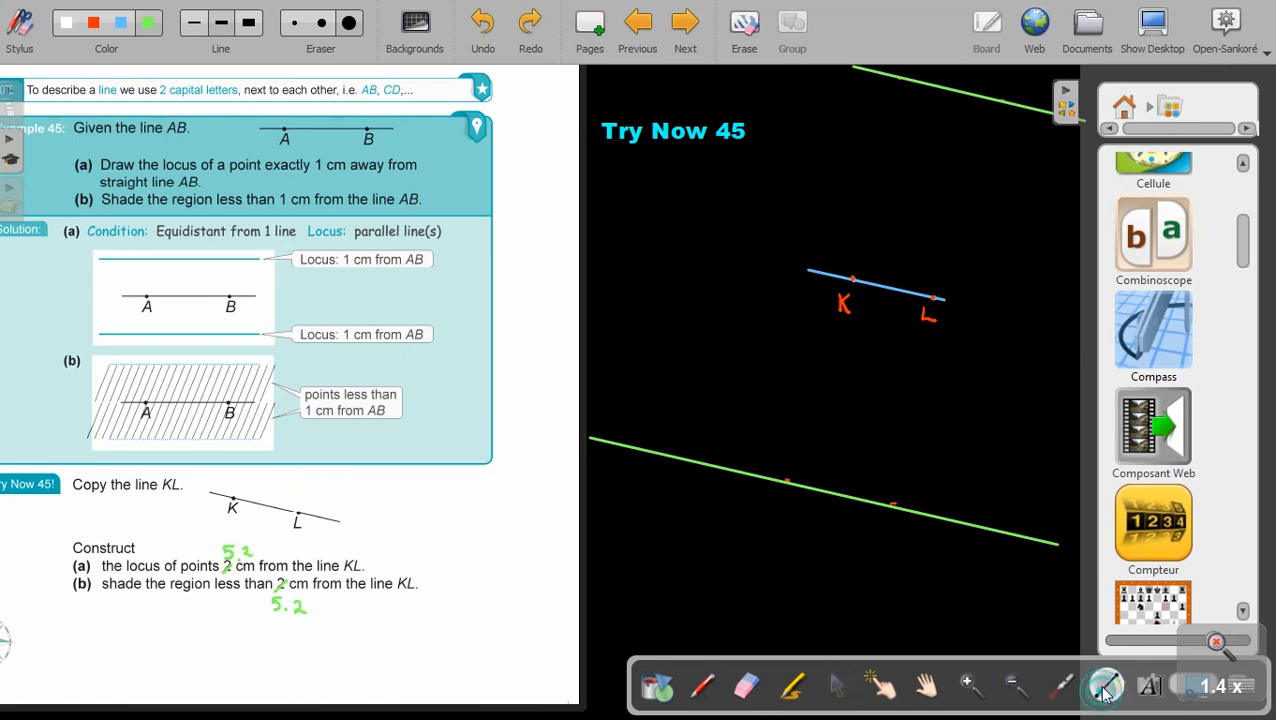
Draw an orange line joining the two green parallel lines to start shading the band.
left_click(120, 22)
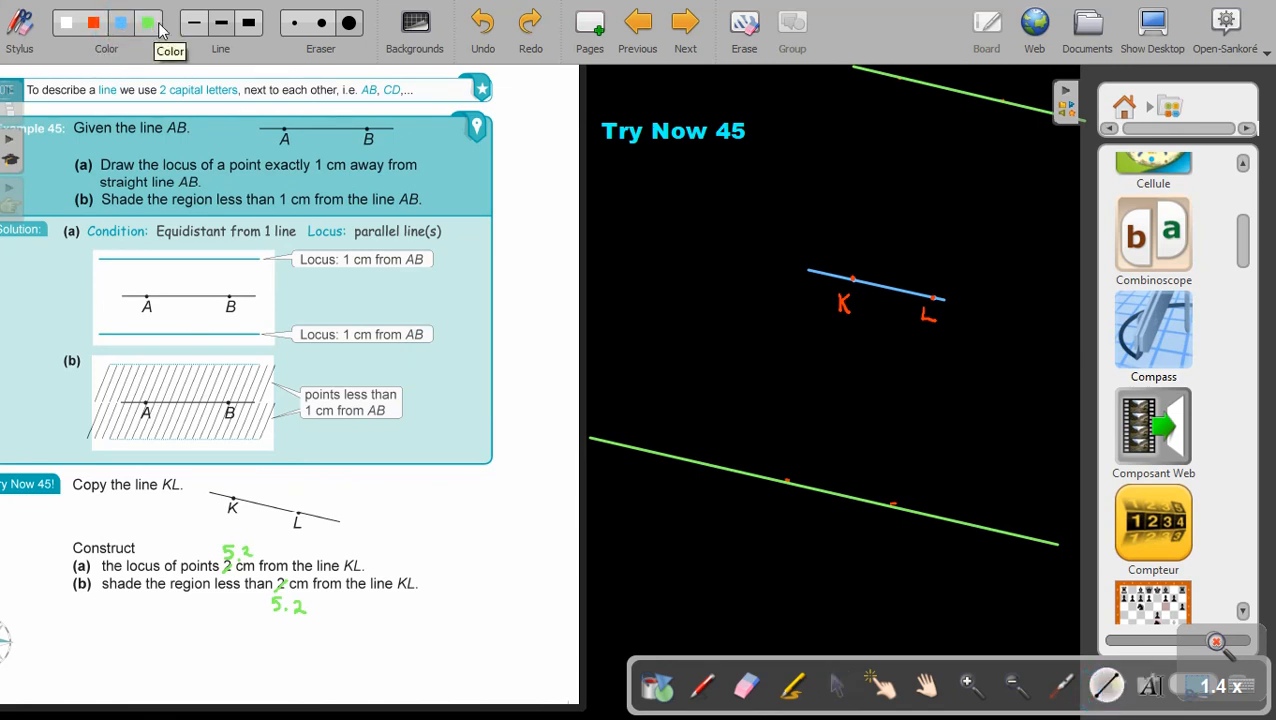
left_click(92, 22)
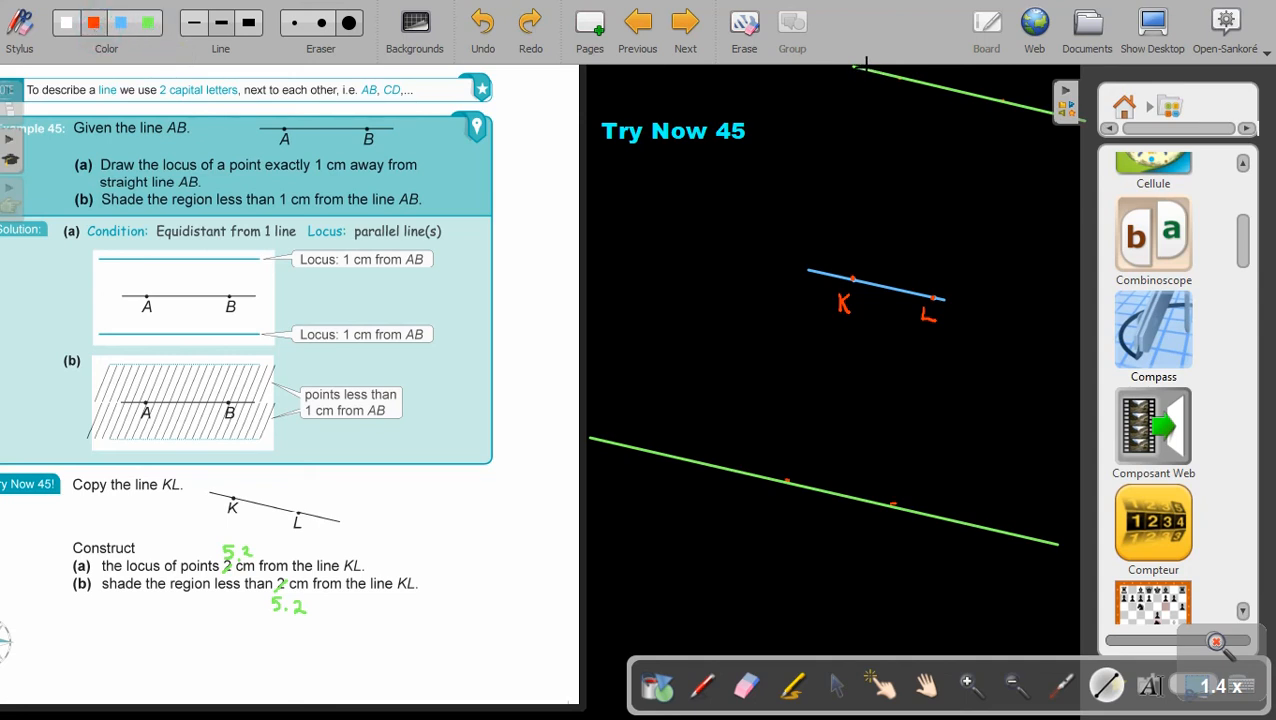
left_click_drag(592, 436, 860, 70)
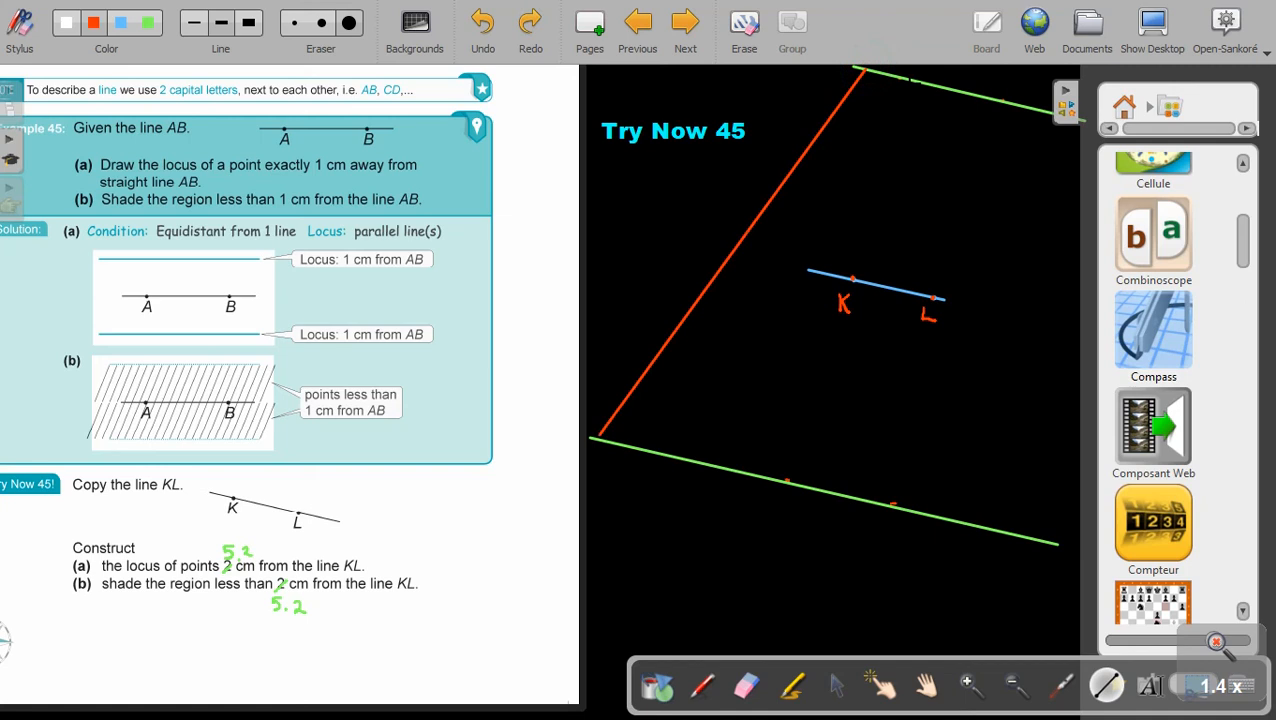